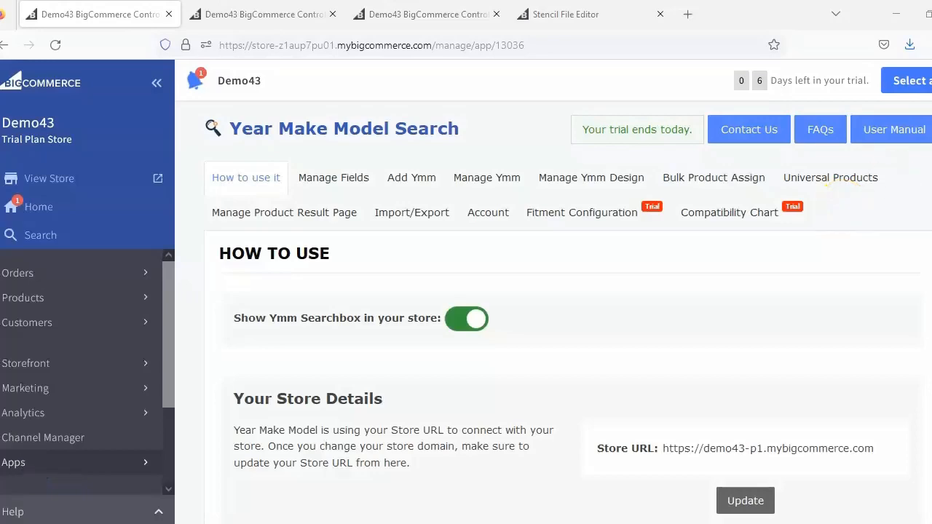
{"action": "mouse_move", "coordinate": [890, 218]}
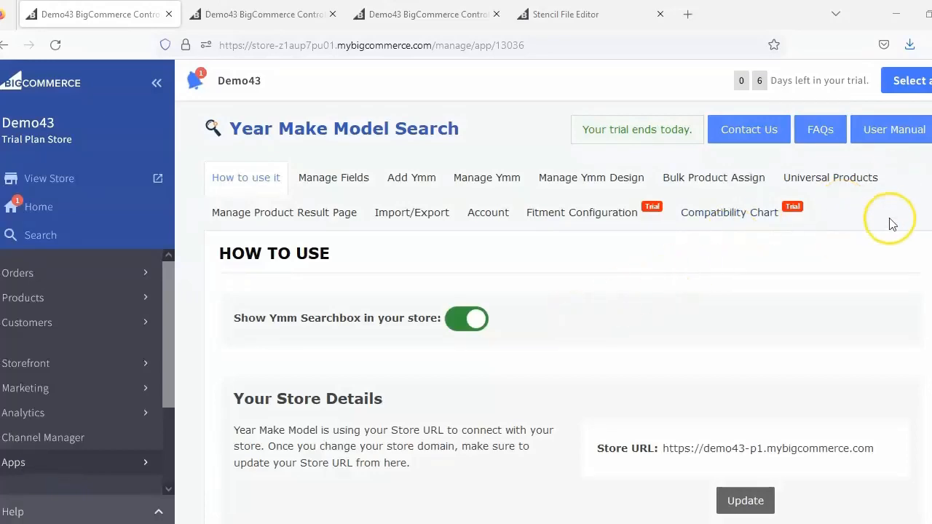
Fill Step-1 with the WebDAV username and password from File Access and upload the Ymmapp folder.
{"action": "scroll", "scroll_direction": "down", "scroll_amount": 3}
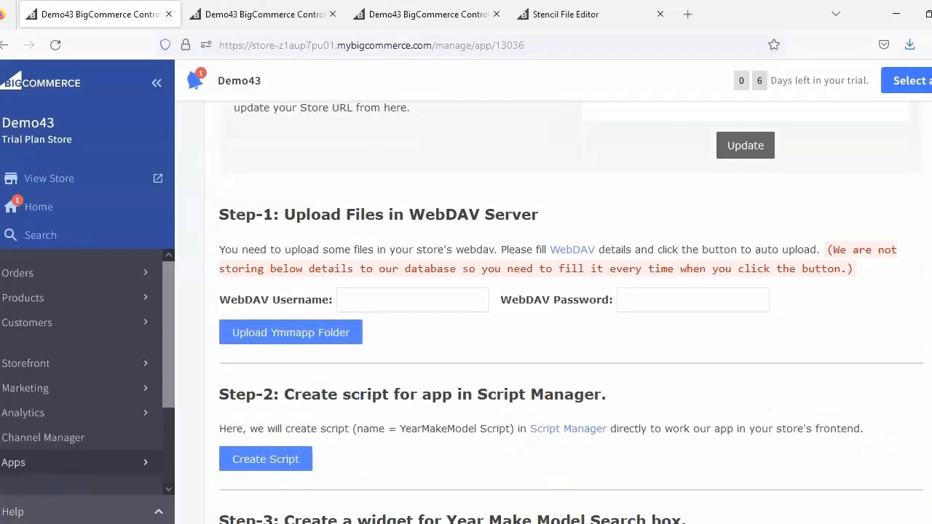
{"action": "mouse_move", "coordinate": [425, 233]}
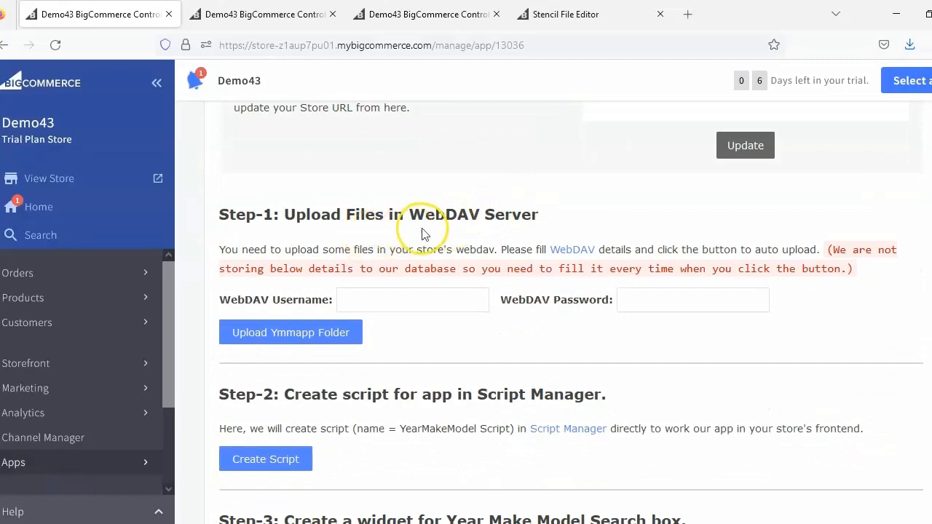
{"action": "mouse_move", "coordinate": [320, 318]}
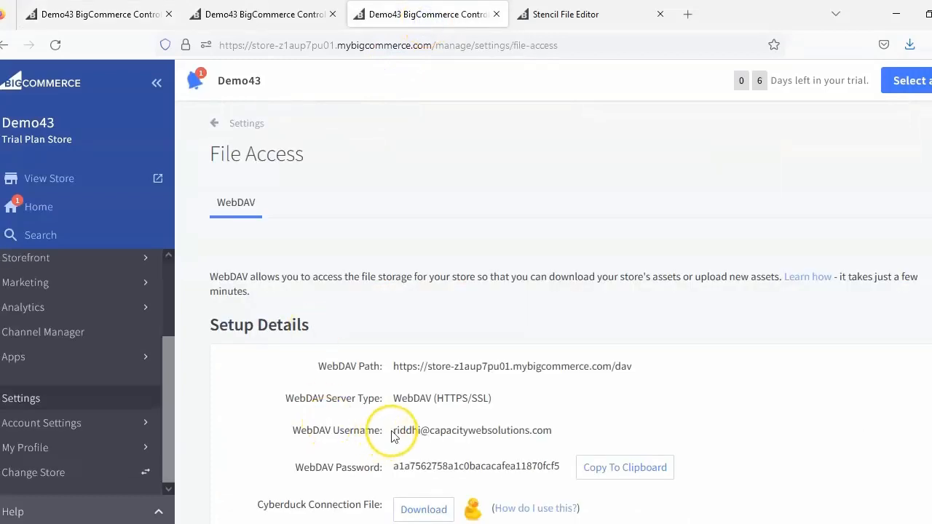
{"action": "double_click", "coordinate": [472, 432]}
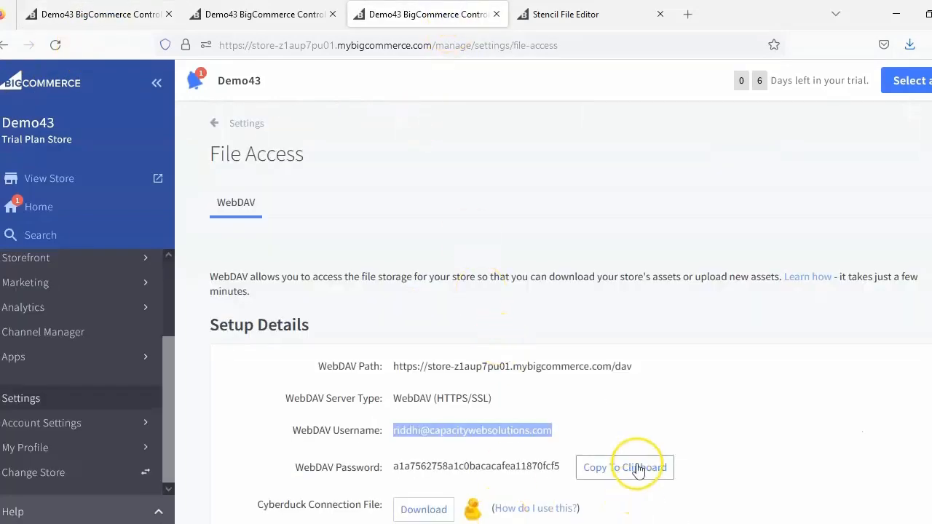
{"action": "left_click", "coordinate": [99, 15]}
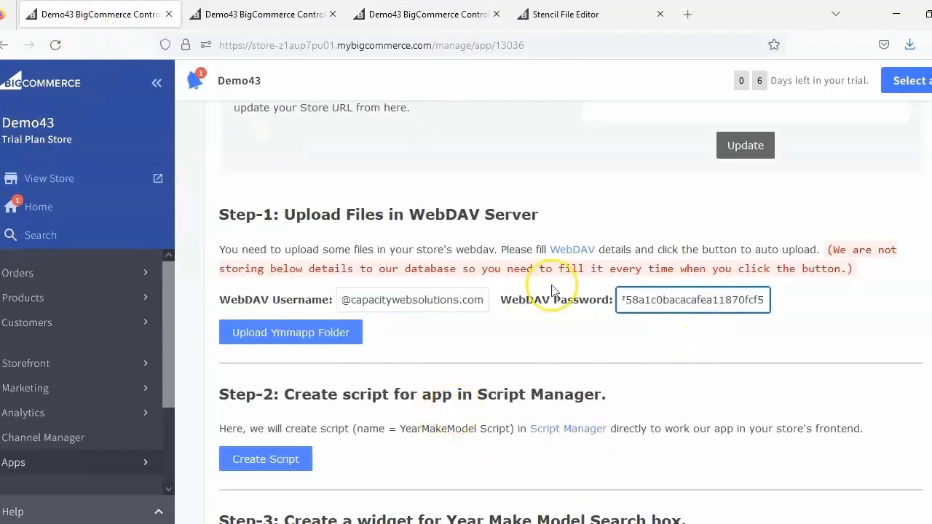
{"action": "left_click", "coordinate": [291, 332]}
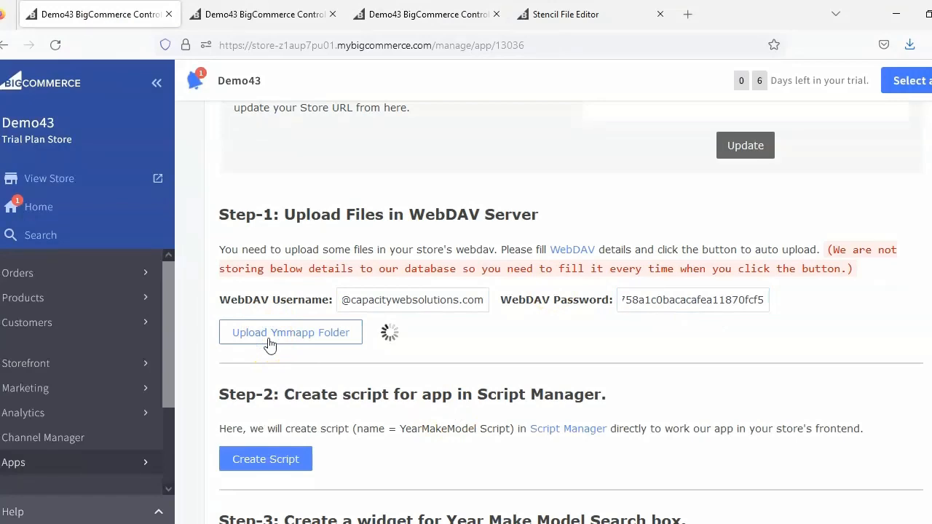
{"action": "left_click", "coordinate": [291, 332]}
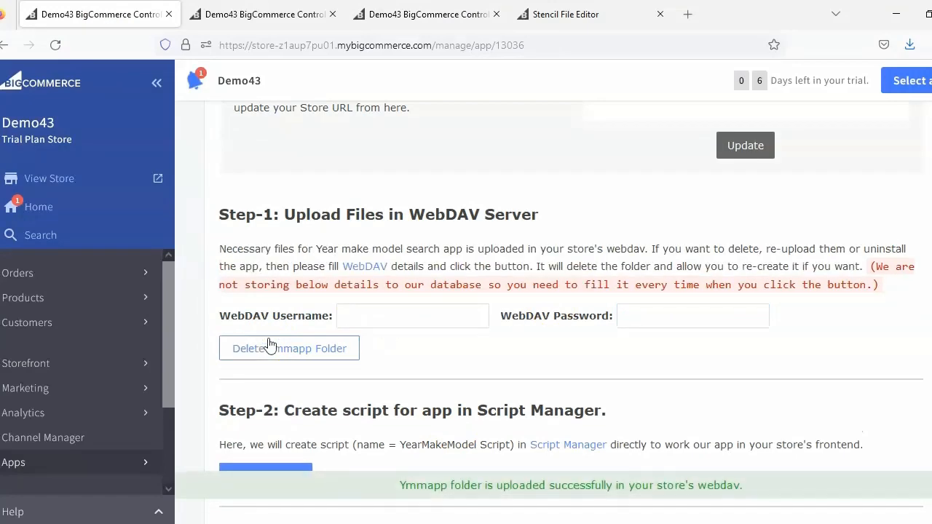
{"action": "scroll", "scroll_direction": "down", "scroll_amount": 3}
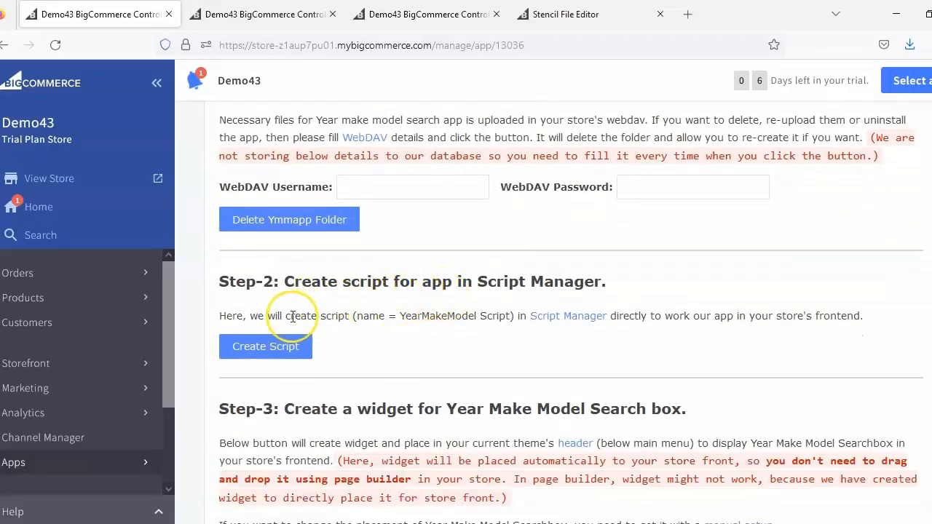
Create the YearMakeModel Script in Step-2 and refresh Script Manager to confirm it appears.
{"action": "left_click", "coordinate": [265, 347]}
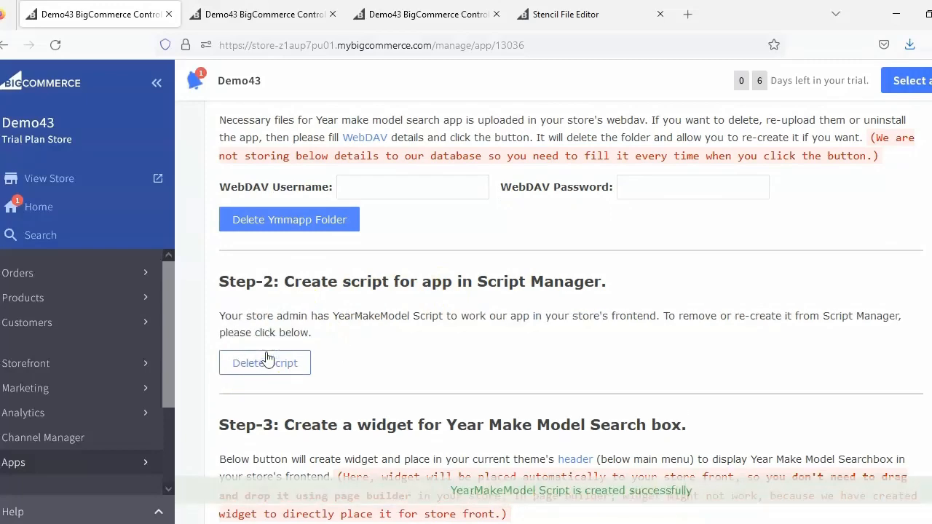
{"action": "left_click", "coordinate": [262, 15]}
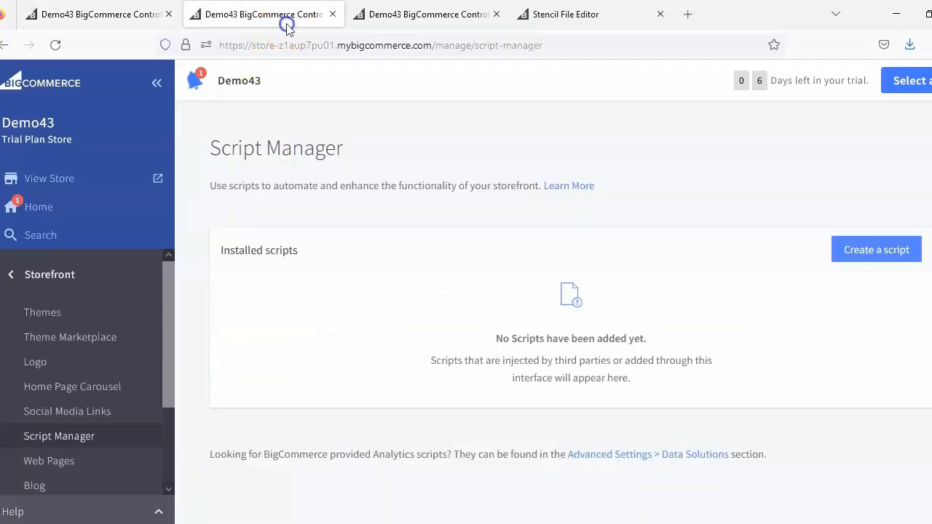
{"action": "left_click", "coordinate": [55, 43]}
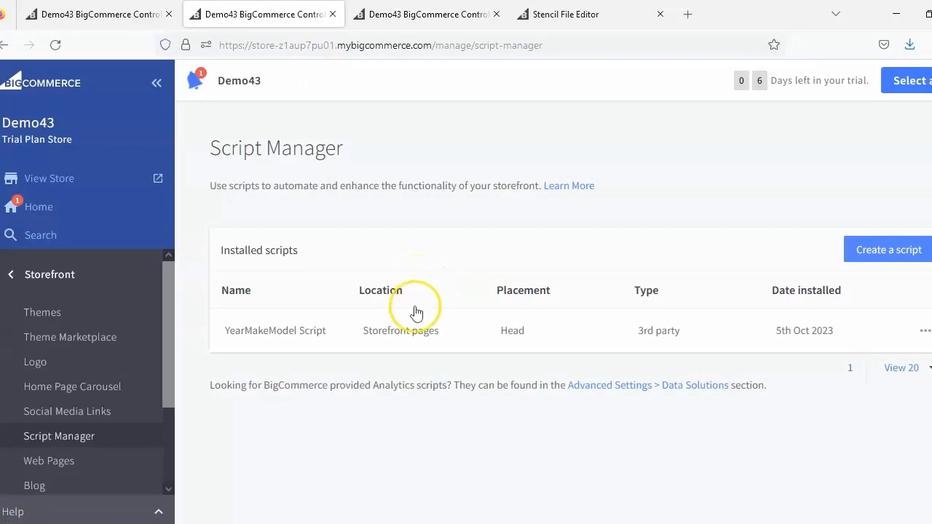
{"action": "mouse_move", "coordinate": [154, 39]}
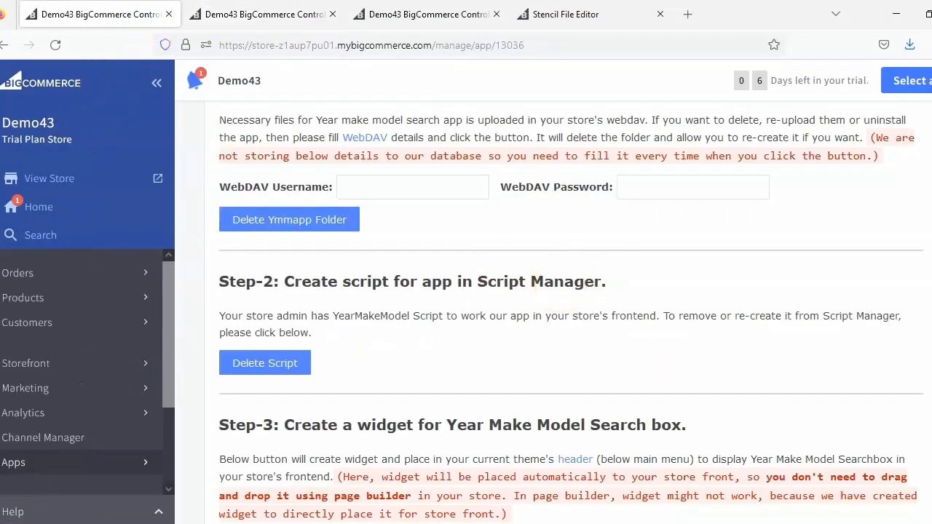
Install the Searchbox widget in the current theme, check the storefront, then create the Product Result page.
{"action": "scroll", "scroll_direction": "down", "scroll_amount": 3}
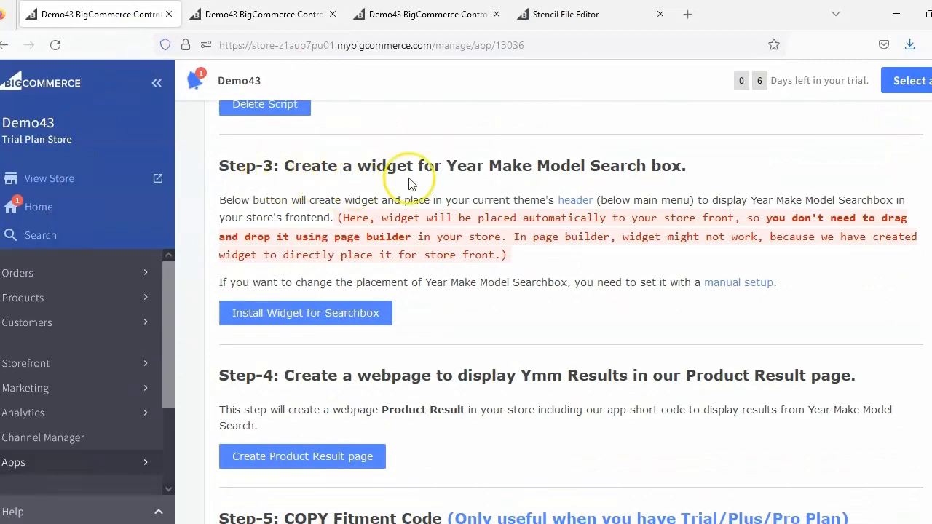
{"action": "mouse_move", "coordinate": [306, 274]}
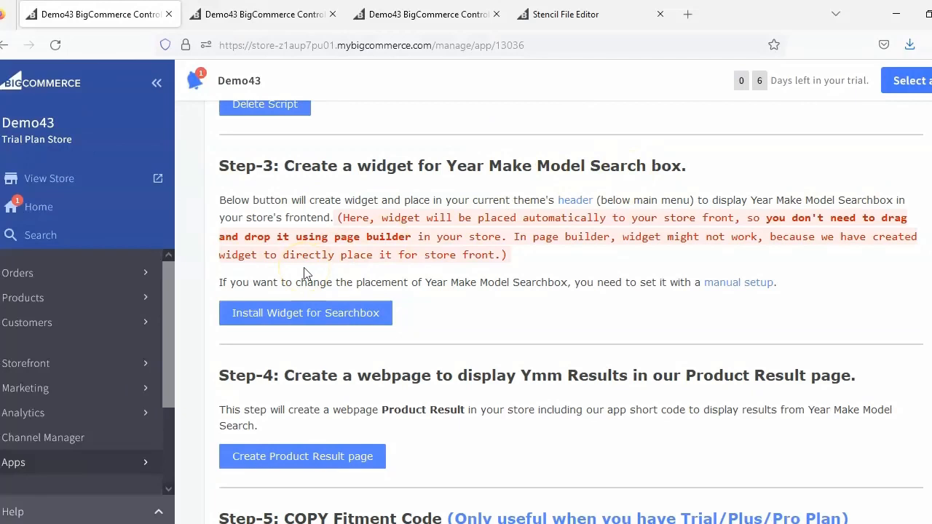
{"action": "mouse_move", "coordinate": [548, 259]}
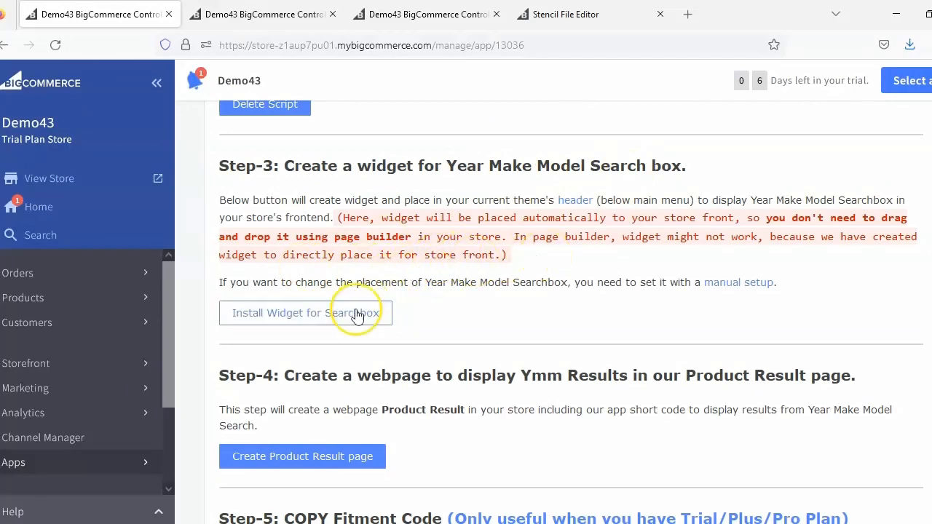
{"action": "left_click", "coordinate": [305, 311]}
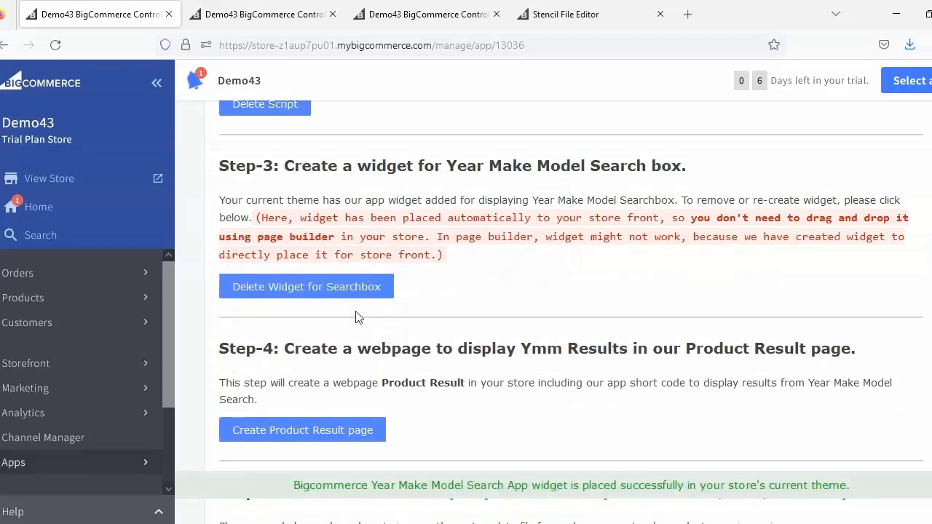
{"action": "mouse_move", "coordinate": [362, 43]}
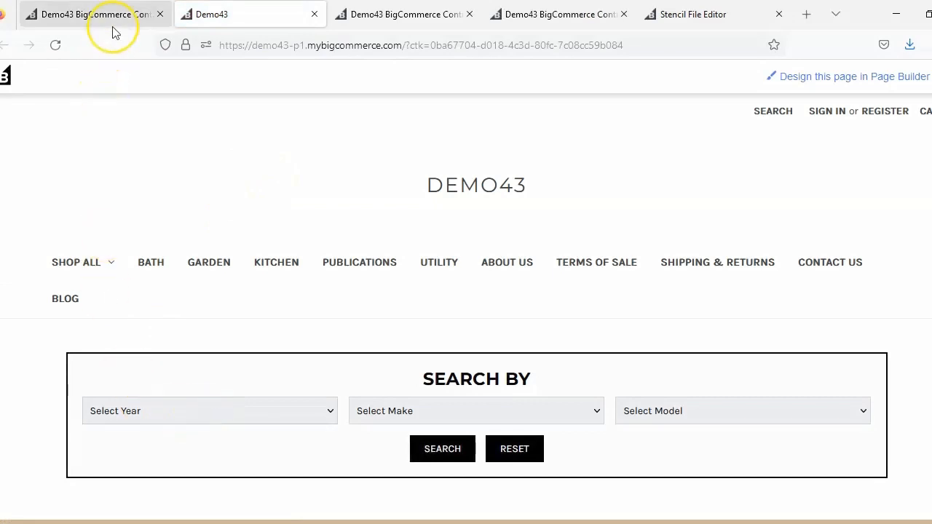
{"action": "left_click", "coordinate": [88, 15]}
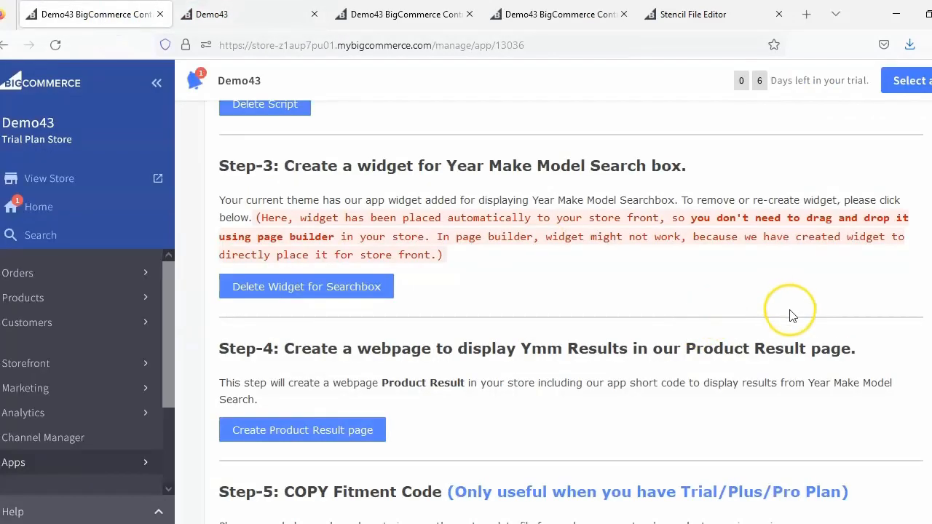
{"action": "mouse_move", "coordinate": [364, 367]}
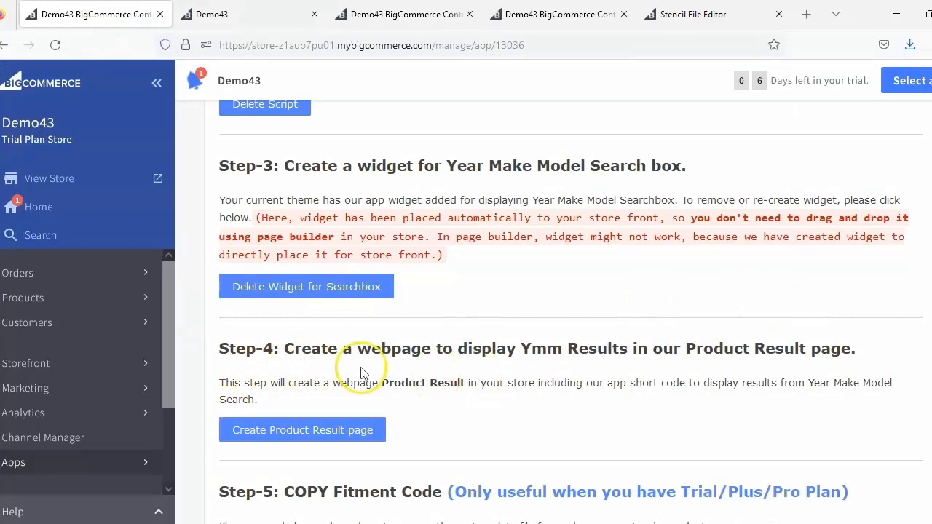
{"action": "mouse_move", "coordinate": [663, 364]}
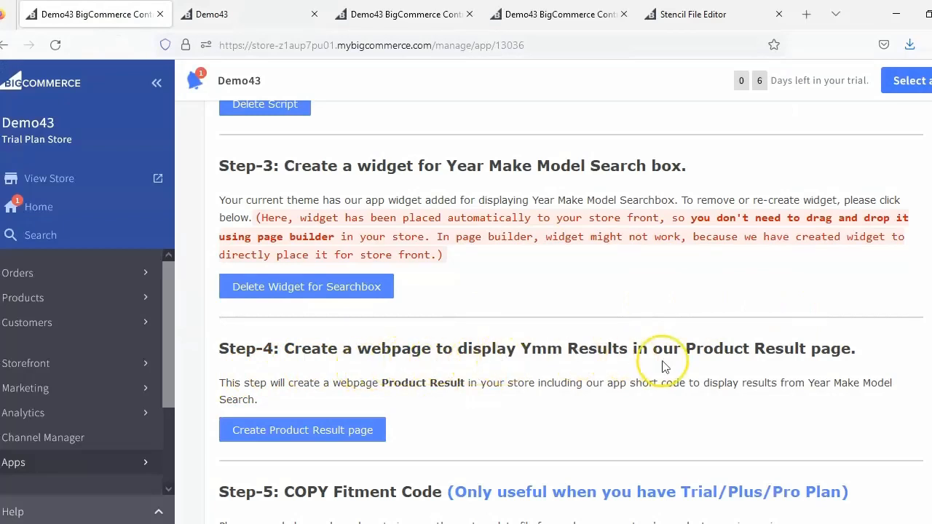
{"action": "left_click", "coordinate": [303, 430]}
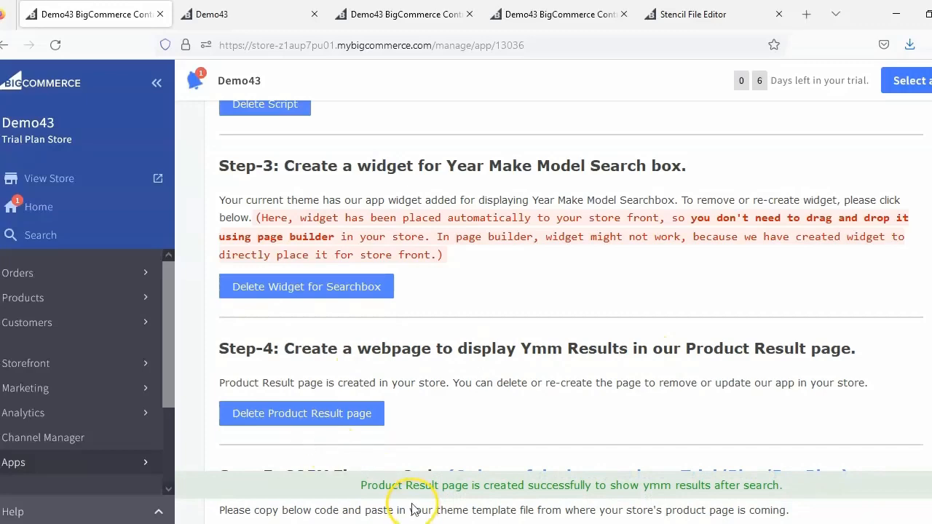
{"action": "scroll", "scroll_direction": "up", "scroll_amount": 3}
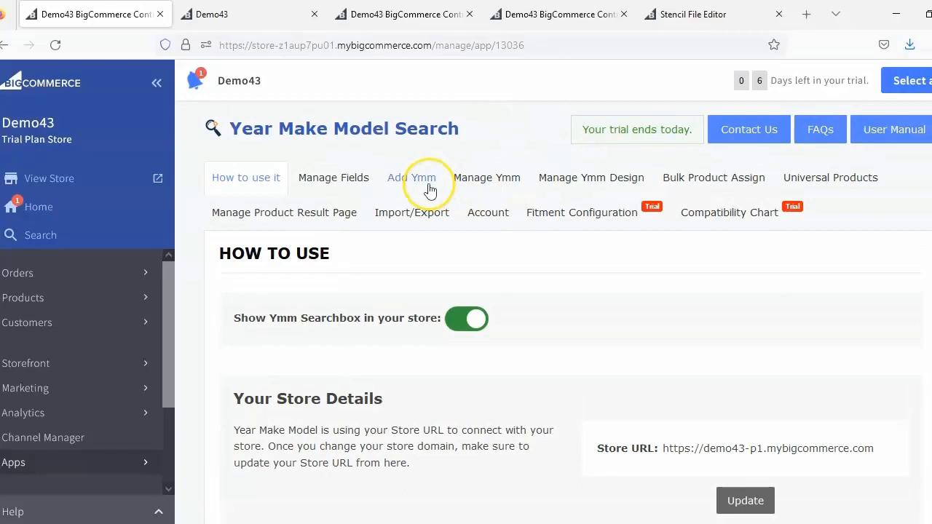
Start a new YMM record with Year 2023, Make Acura and Model CL.
{"action": "left_click", "coordinate": [411, 178]}
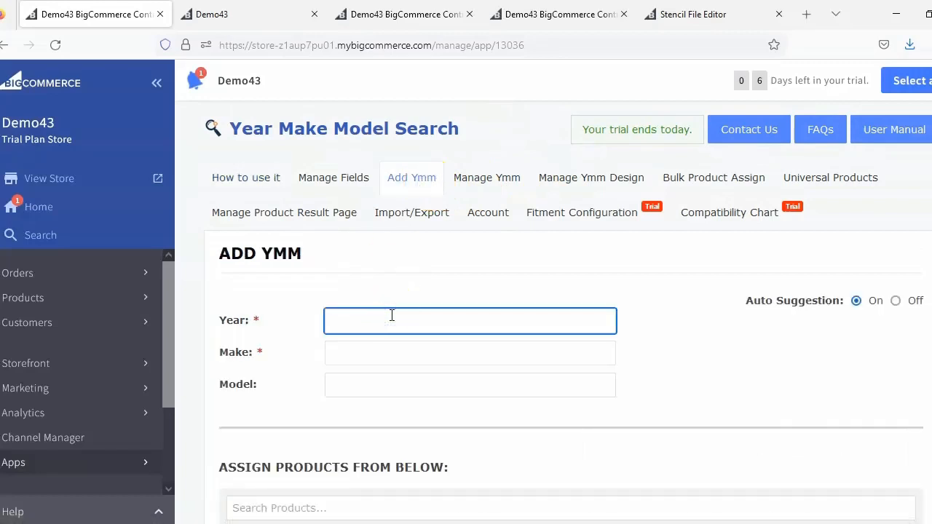
{"action": "type", "text": "2023"}
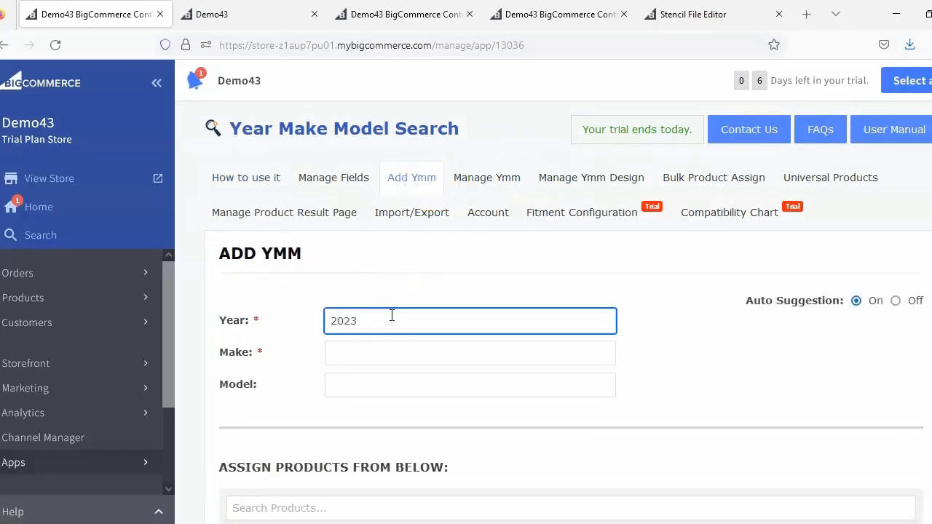
{"action": "type", "text": "Acura"}
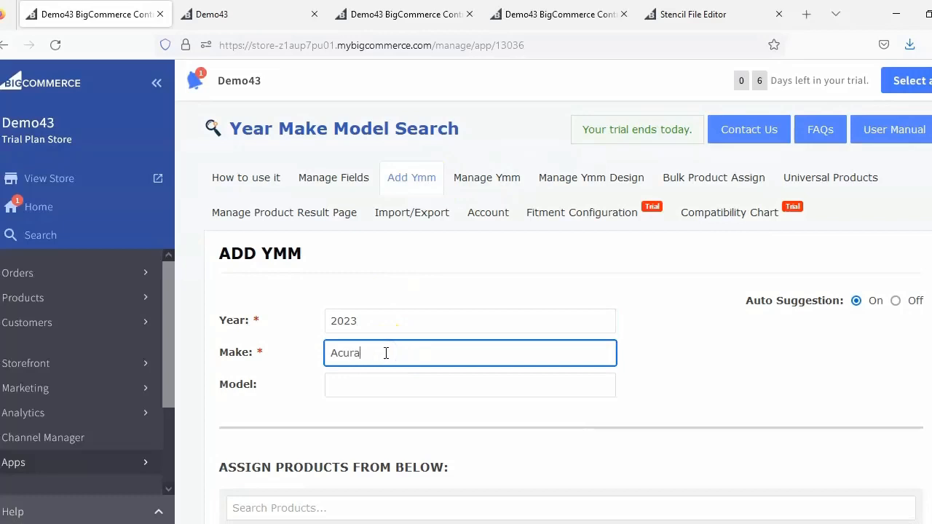
{"action": "type", "text": "CL"}
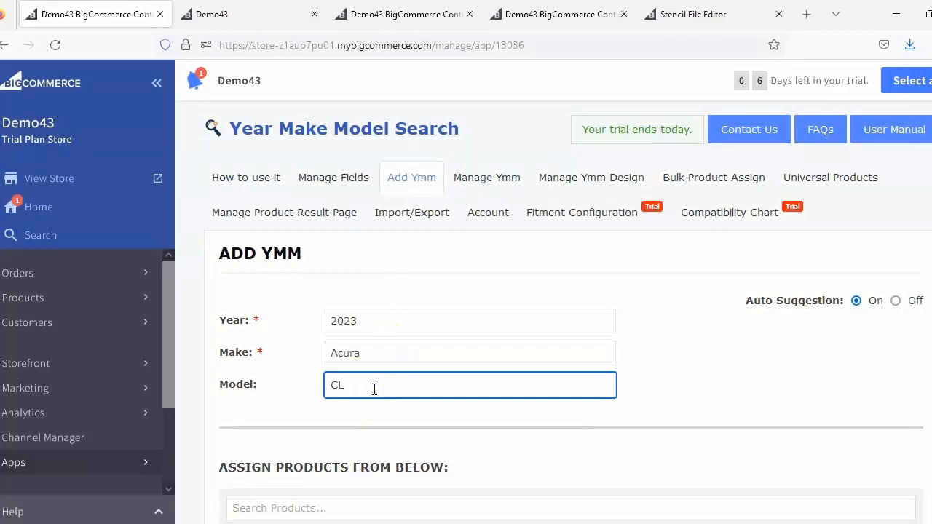
{"action": "scroll", "scroll_direction": "down", "scroll_amount": 3}
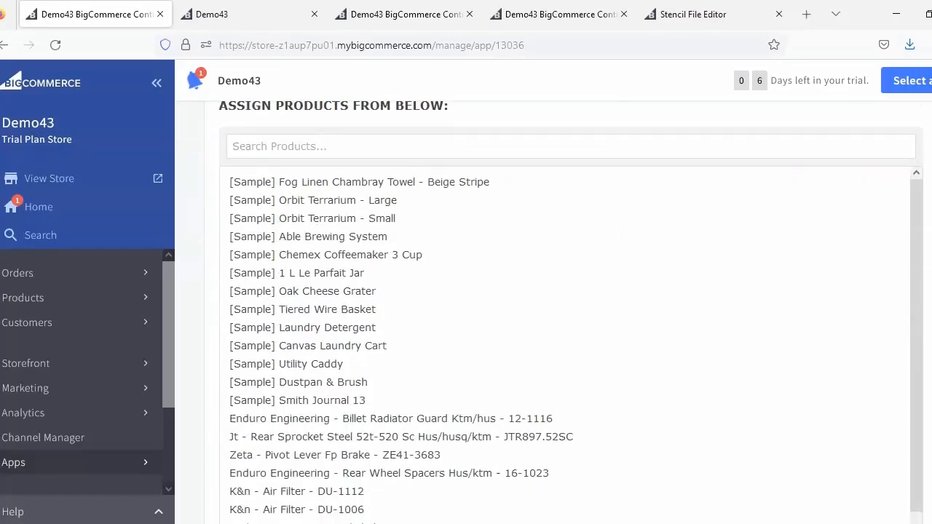
{"action": "scroll", "scroll_direction": "down", "scroll_amount": 3}
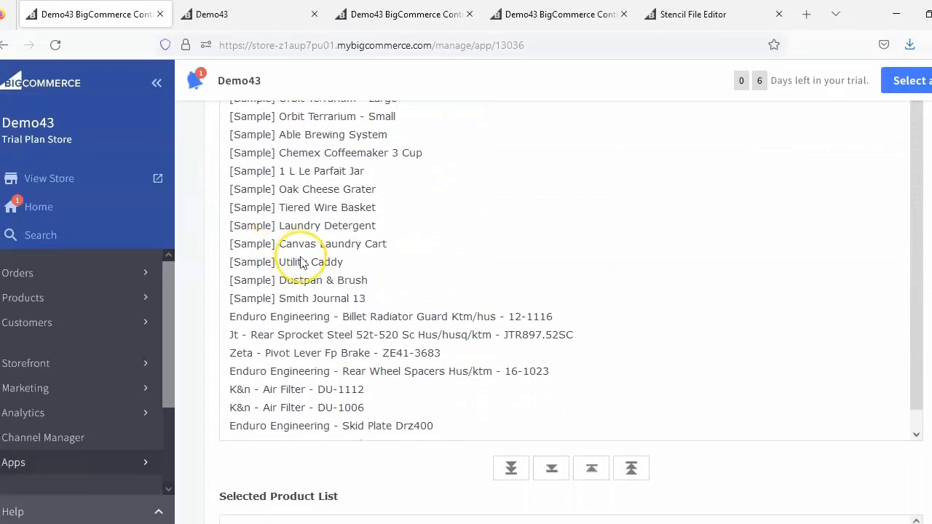
Assign Utility Caddy, Dustpan & Brush and Smith Journal 13, save the record and check it under Manage YMM.
{"action": "left_click", "coordinate": [550, 469]}
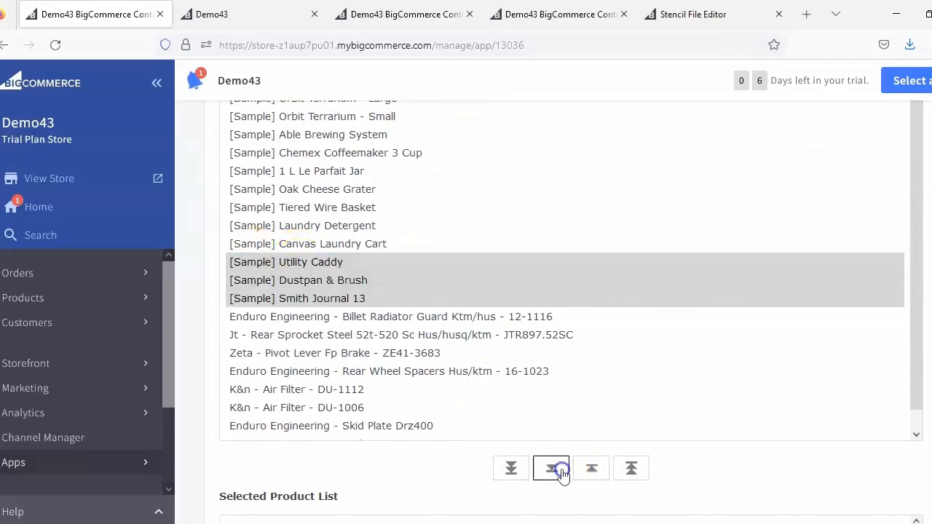
{"action": "left_click", "coordinate": [551, 469]}
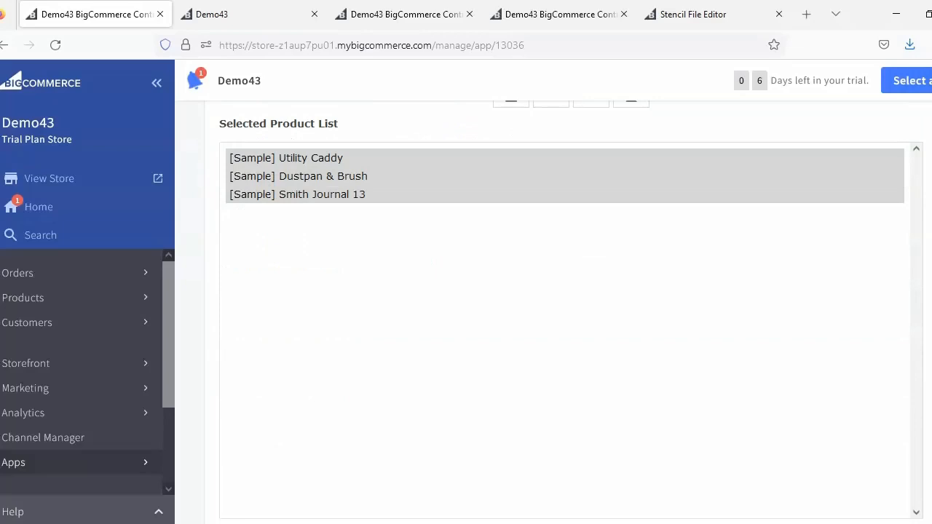
{"action": "left_click", "coordinate": [411, 177]}
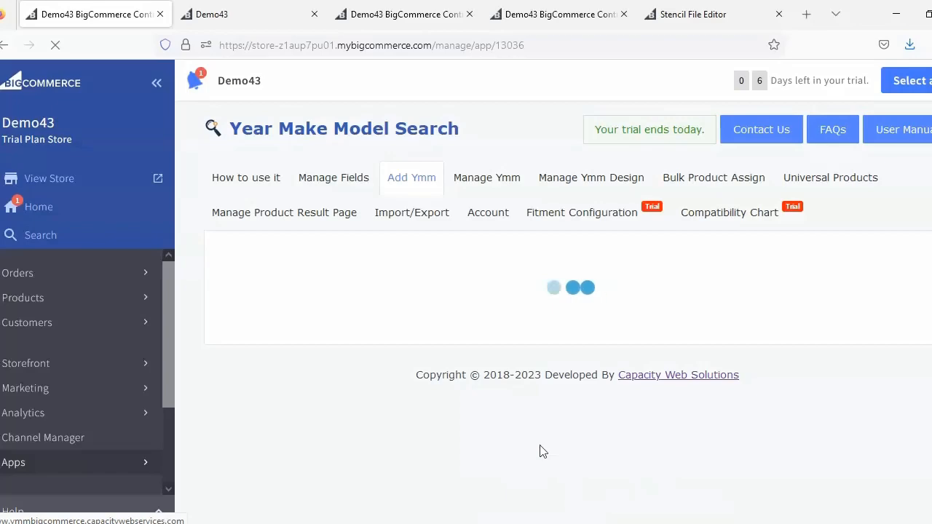
{"action": "left_click", "coordinate": [486, 177]}
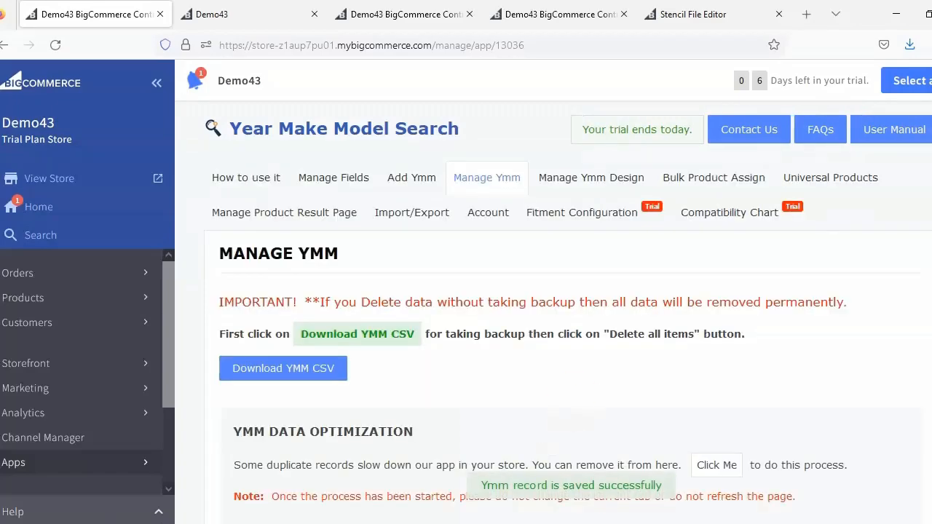
{"action": "scroll", "scroll_direction": "down", "scroll_amount": 3}
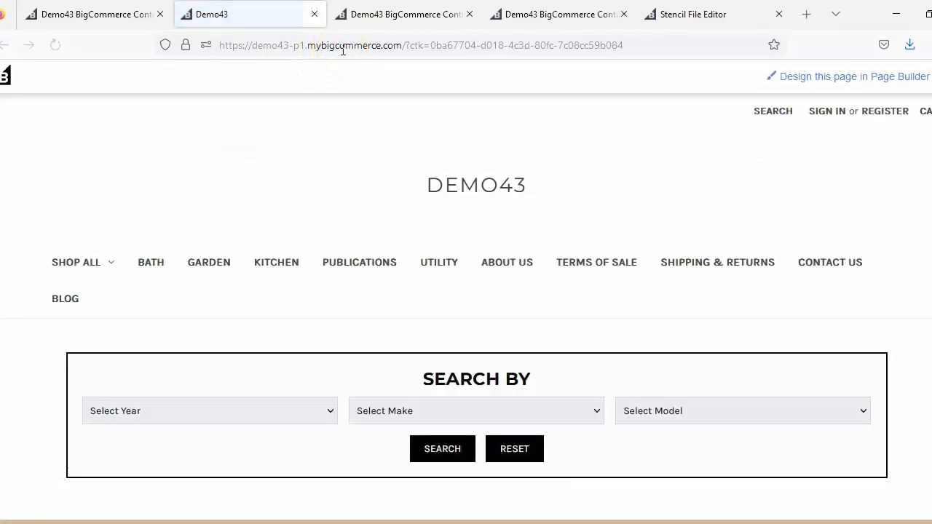
Search the storefront for products fitting Year 2023, Make Acura, Model CL.
{"action": "left_click", "coordinate": [209, 410]}
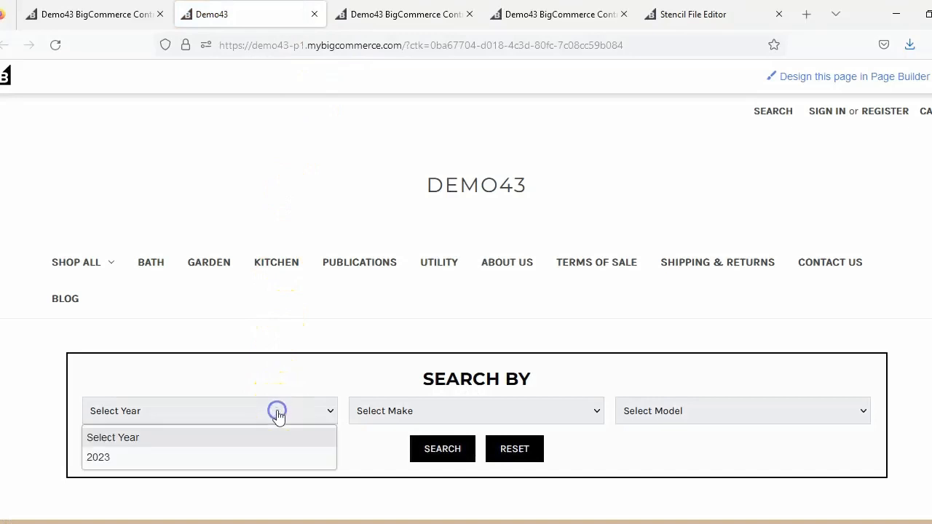
{"action": "left_click", "coordinate": [100, 458]}
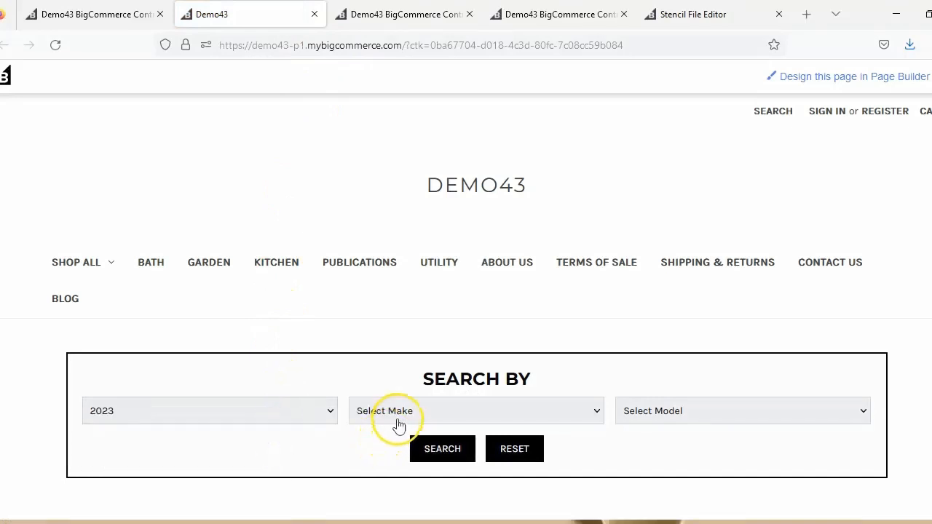
{"action": "left_click", "coordinate": [475, 411]}
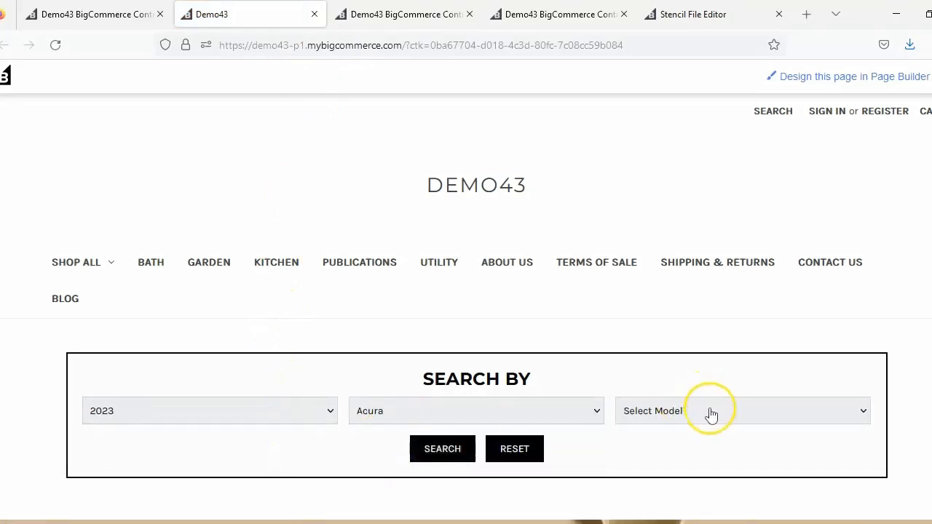
{"action": "left_click", "coordinate": [741, 411]}
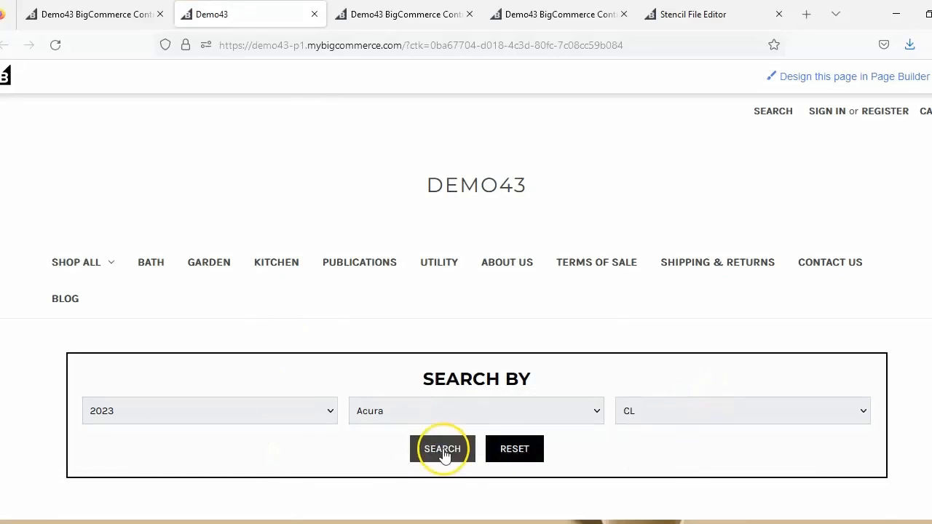
{"action": "left_click", "coordinate": [443, 448]}
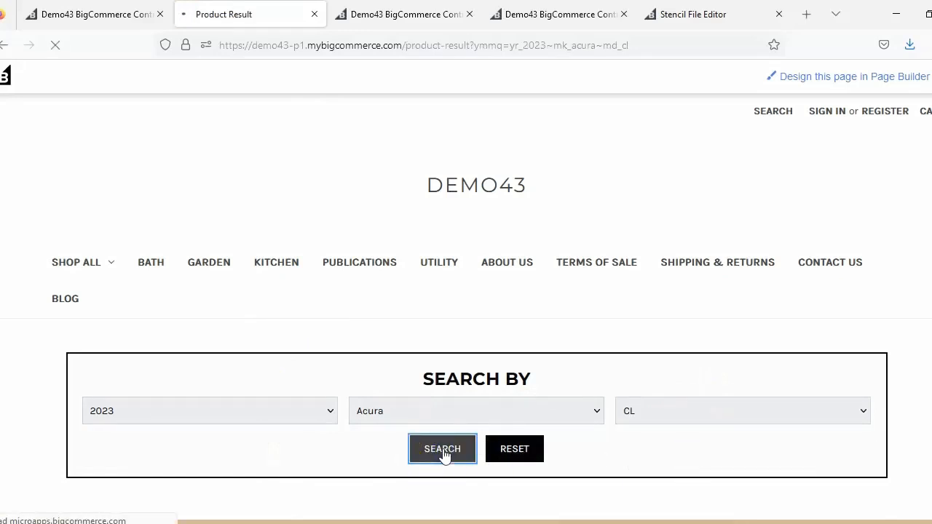
{"action": "left_click", "coordinate": [443, 448]}
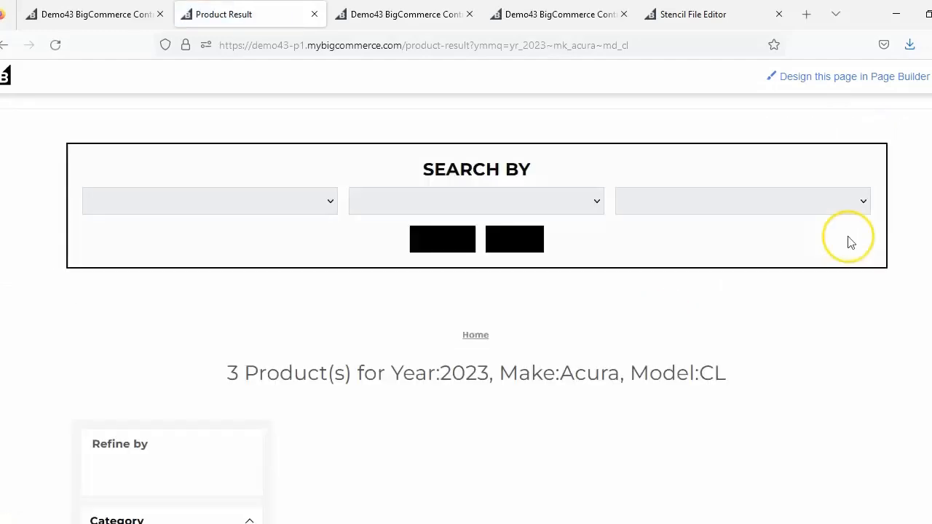
Review the three matching products, then return to the Manage YMM page in the control panel.
{"action": "scroll", "scroll_direction": "down", "scroll_amount": 3}
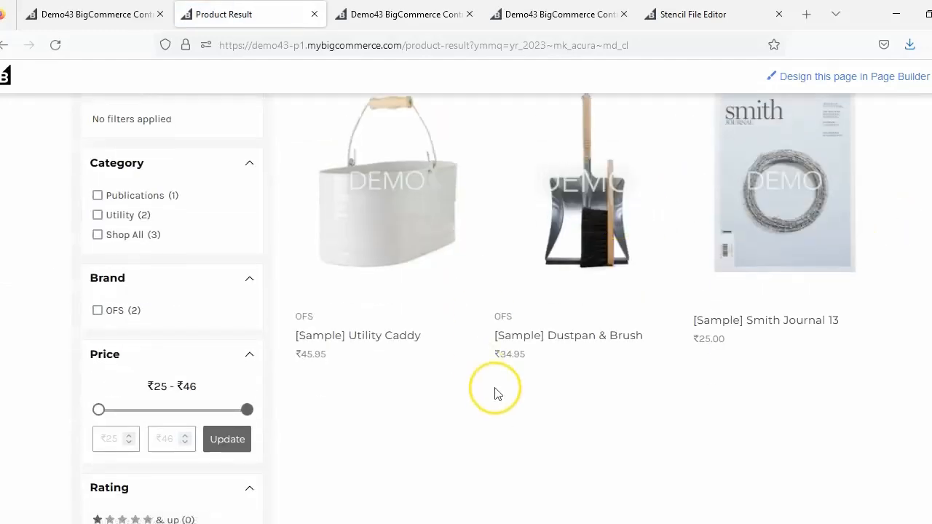
{"action": "mouse_move", "coordinate": [498, 393]}
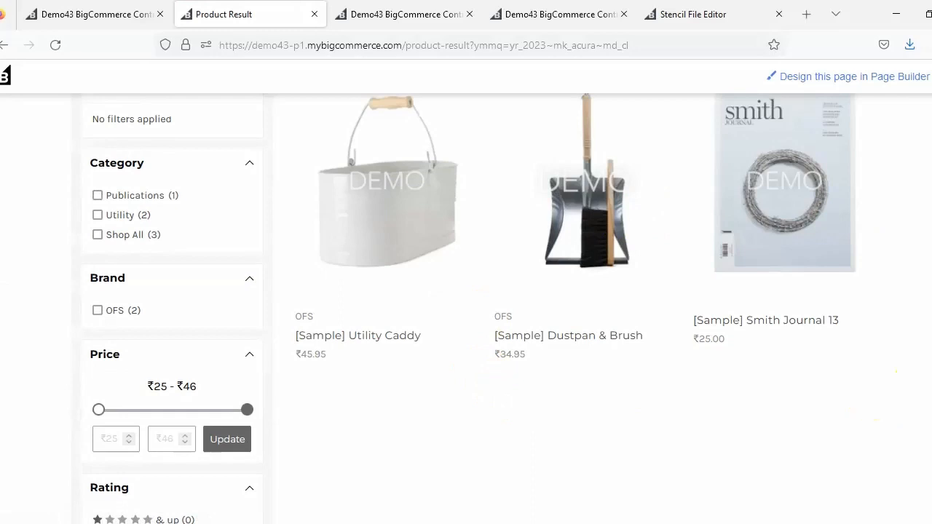
{"action": "scroll", "scroll_direction": "up", "scroll_amount": 3}
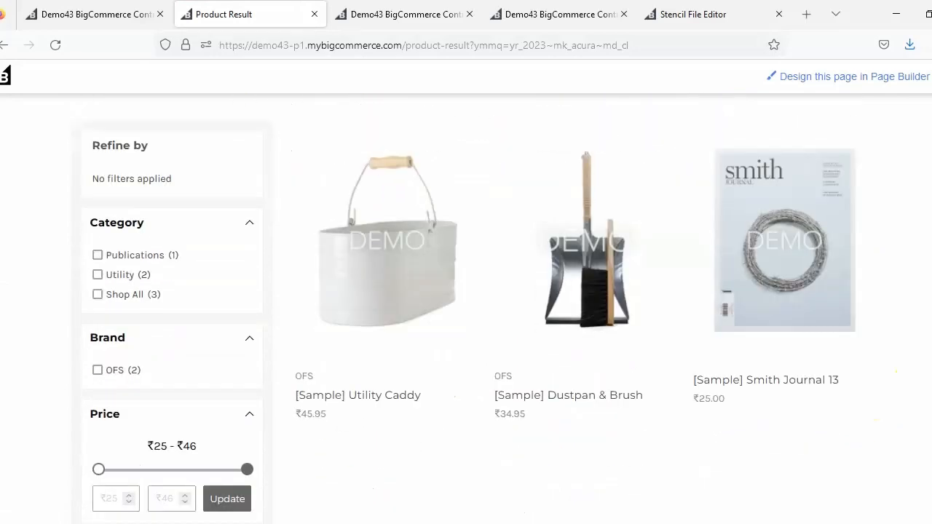
{"action": "scroll", "scroll_direction": "up", "scroll_amount": 3}
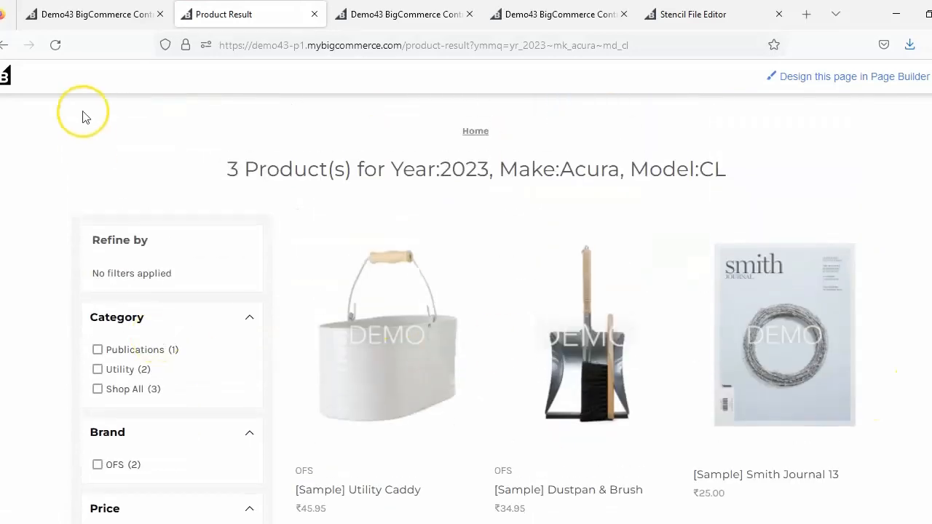
{"action": "left_click", "coordinate": [93, 14]}
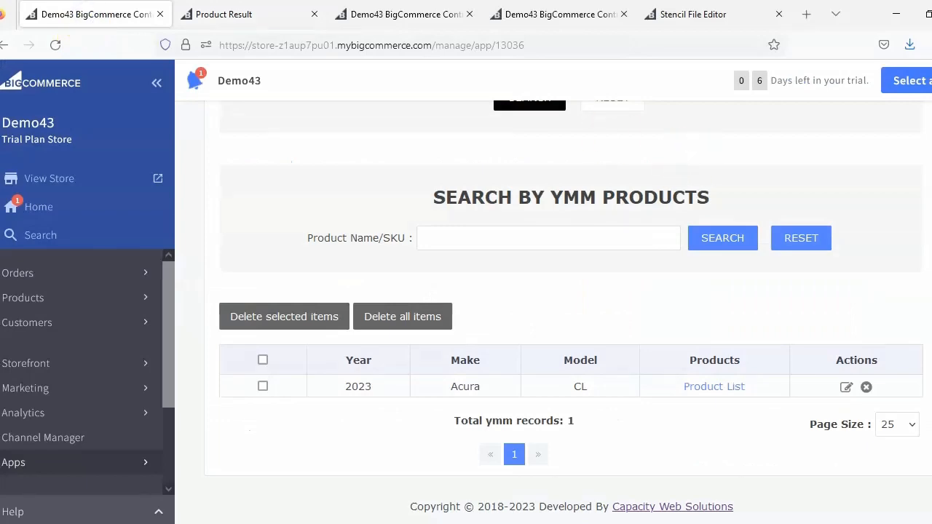
{"action": "left_click", "coordinate": [487, 178]}
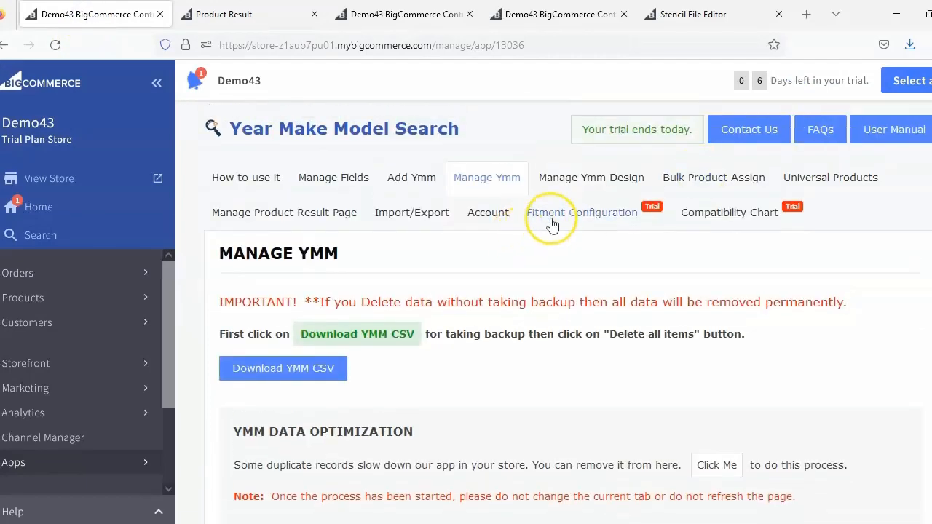
{"action": "mouse_move", "coordinate": [756, 227]}
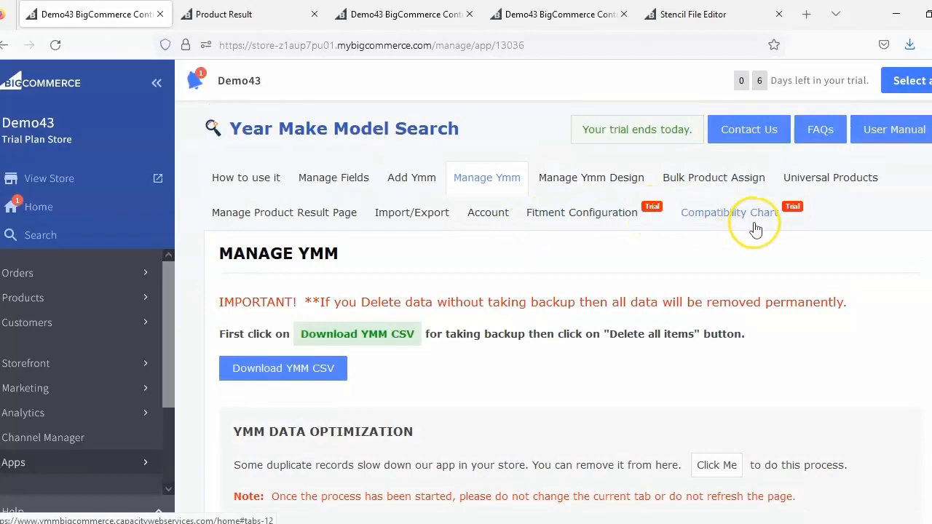
{"action": "mouse_move", "coordinate": [262, 183]}
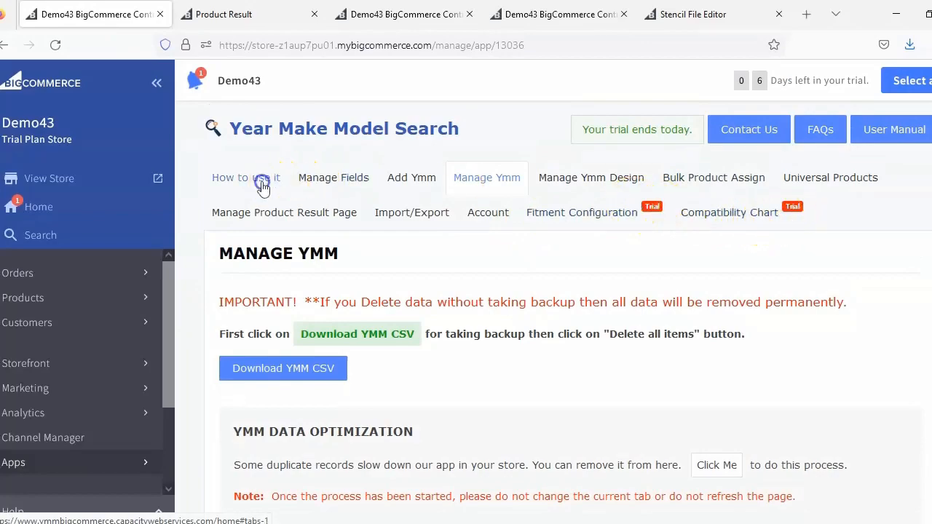
Copy the Step-5 fitment block code and view the example of where it goes.
{"action": "scroll", "scroll_direction": "down", "scroll_amount": 3}
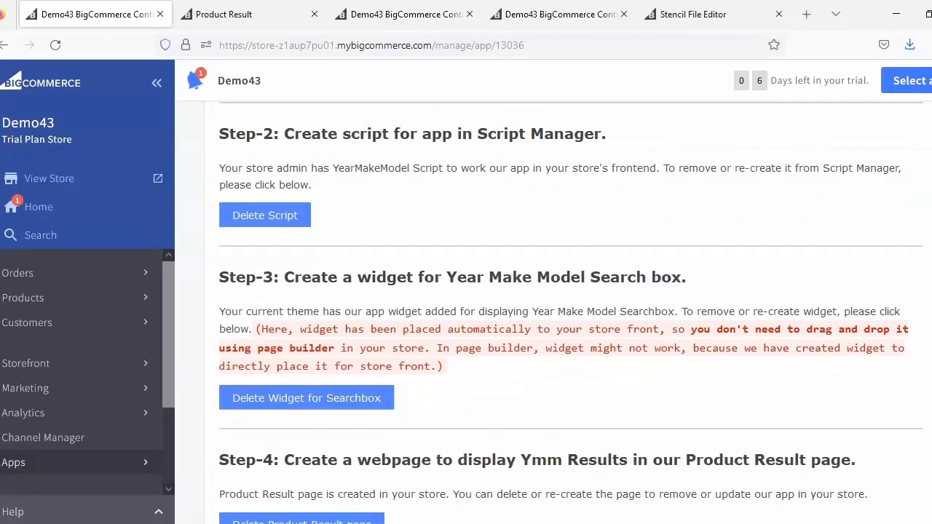
{"action": "scroll", "scroll_direction": "down", "scroll_amount": 3}
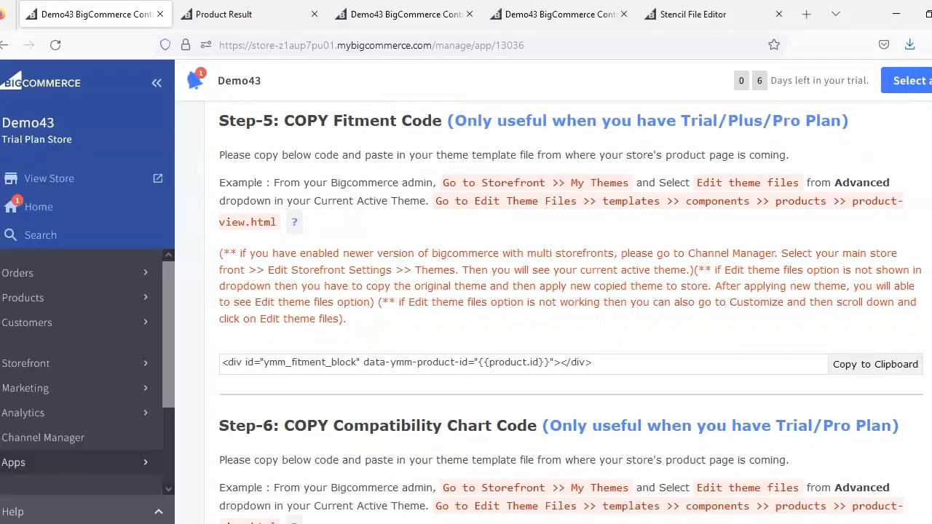
{"action": "mouse_move", "coordinate": [784, 178]}
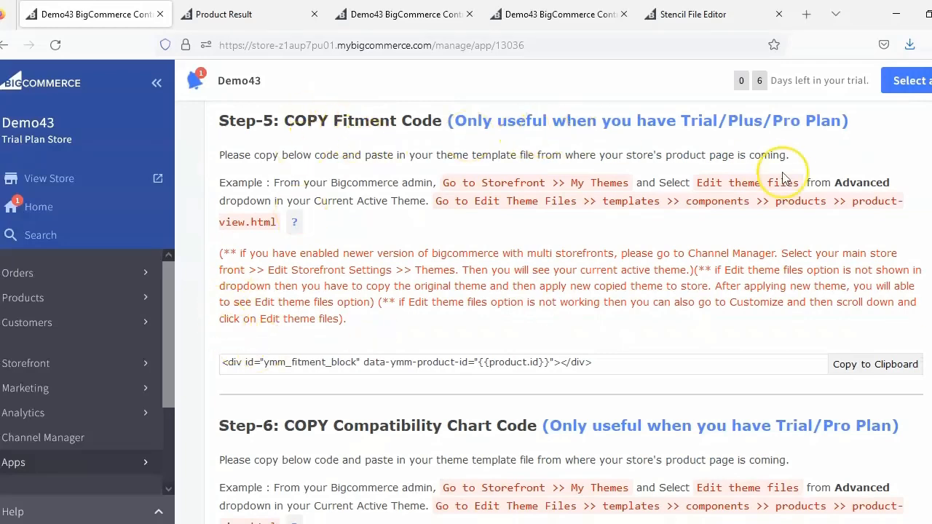
{"action": "mouse_move", "coordinate": [813, 143]}
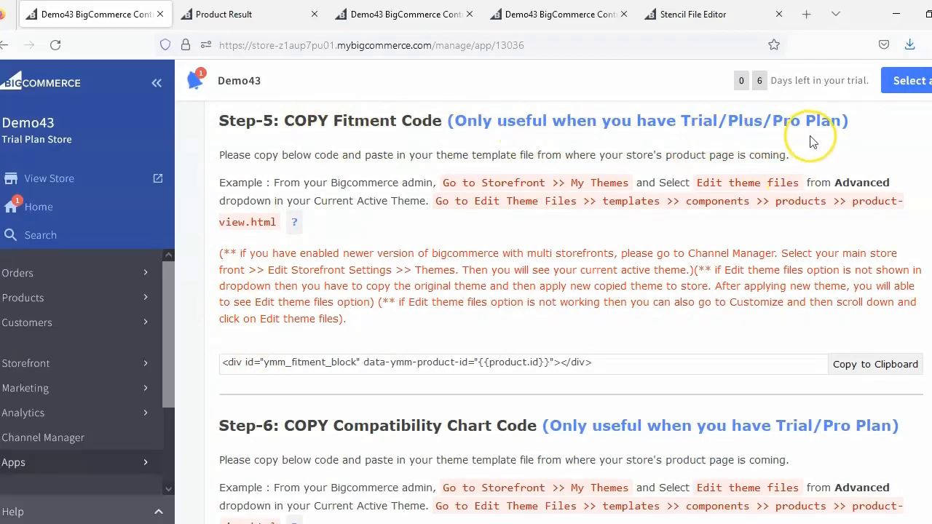
{"action": "triple_click", "coordinate": [408, 363]}
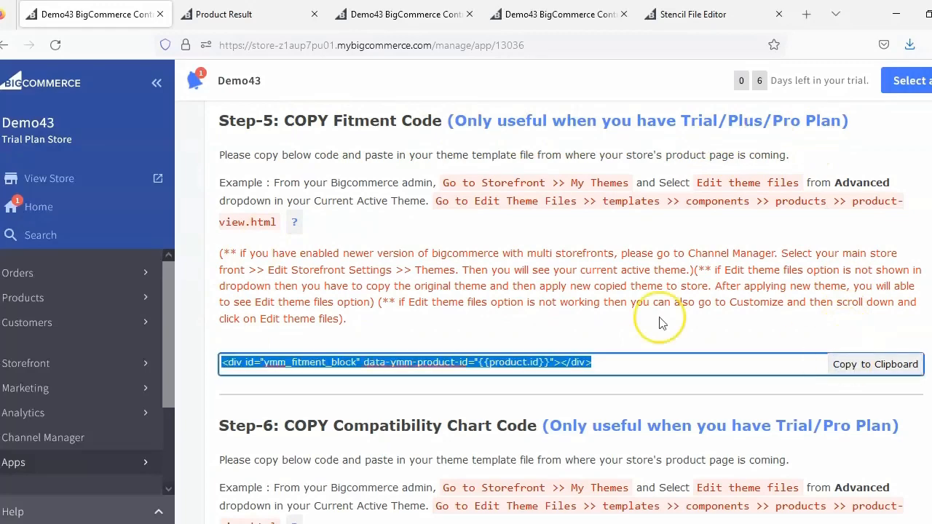
{"action": "left_click", "coordinate": [295, 221]}
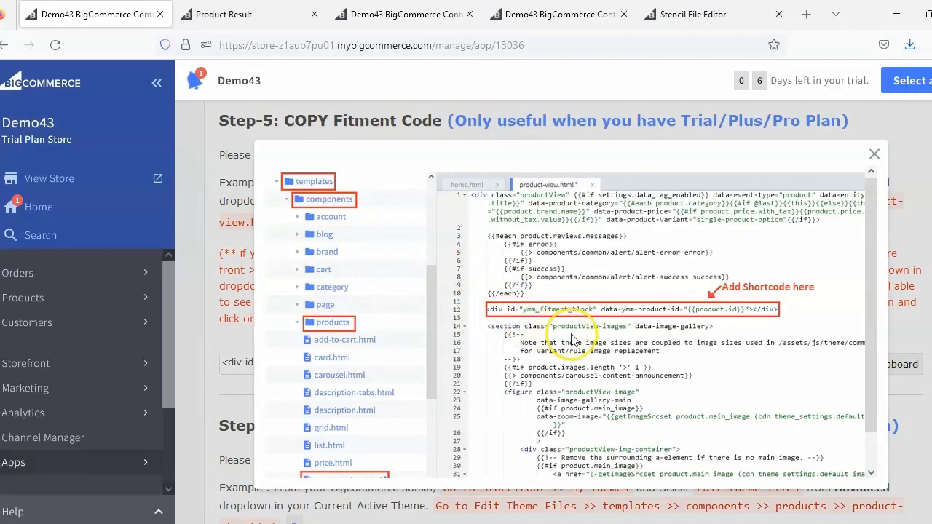
{"action": "mouse_move", "coordinate": [721, 320]}
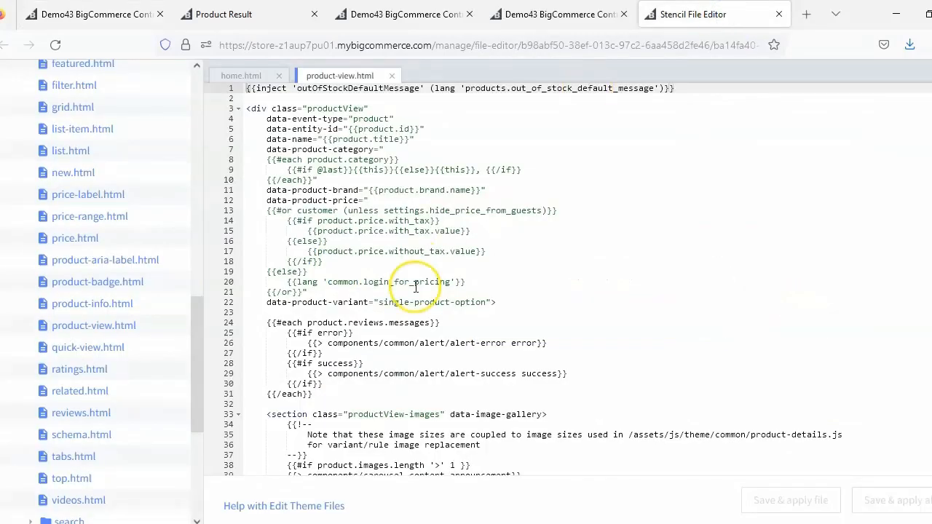
Insert the ymm_fitment_block div with data-ymm-product-id="{{product.id}}" into product-view.html.
{"action": "left_click", "coordinate": [323, 405]}
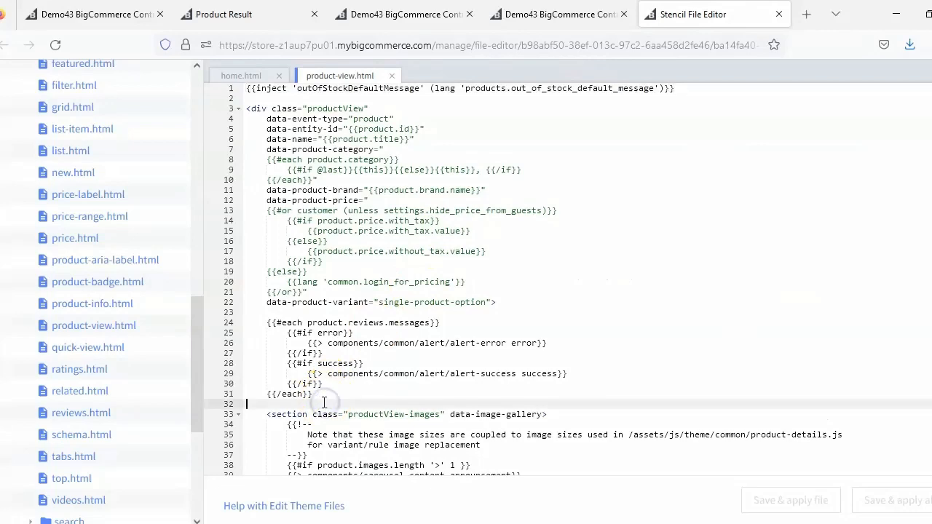
{"action": "type", "text": "<div id=\"ymm_fitment_block\" data-ymm-product-id=\"{{product.id}}\"></div>"}
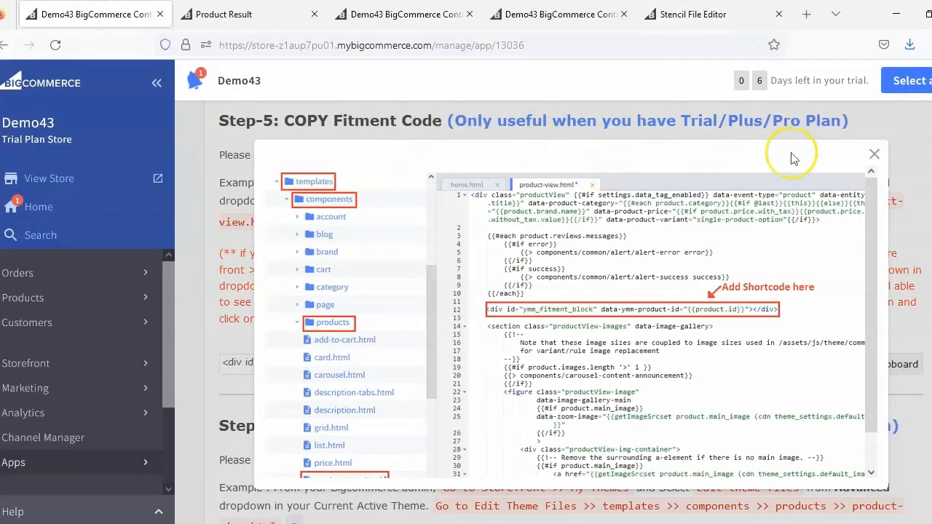
{"action": "left_click", "coordinate": [874, 154]}
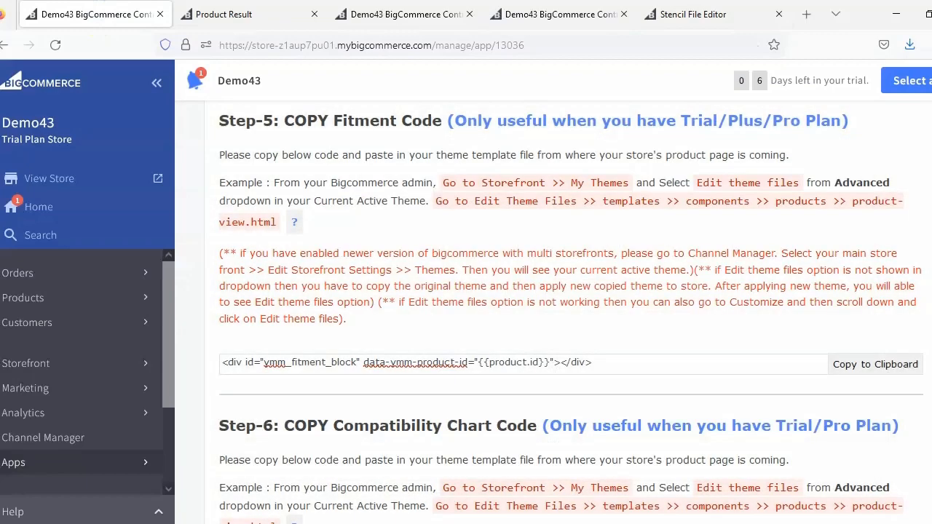
View Step-6's compatibility chart code and its placement example in product-view.html.
{"action": "scroll", "scroll_direction": "down", "scroll_amount": 3}
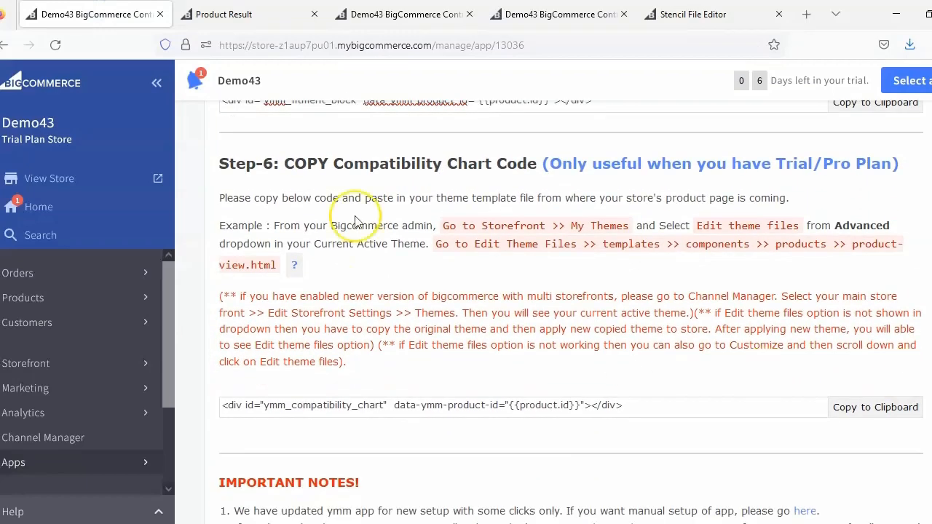
{"action": "mouse_move", "coordinate": [539, 171]}
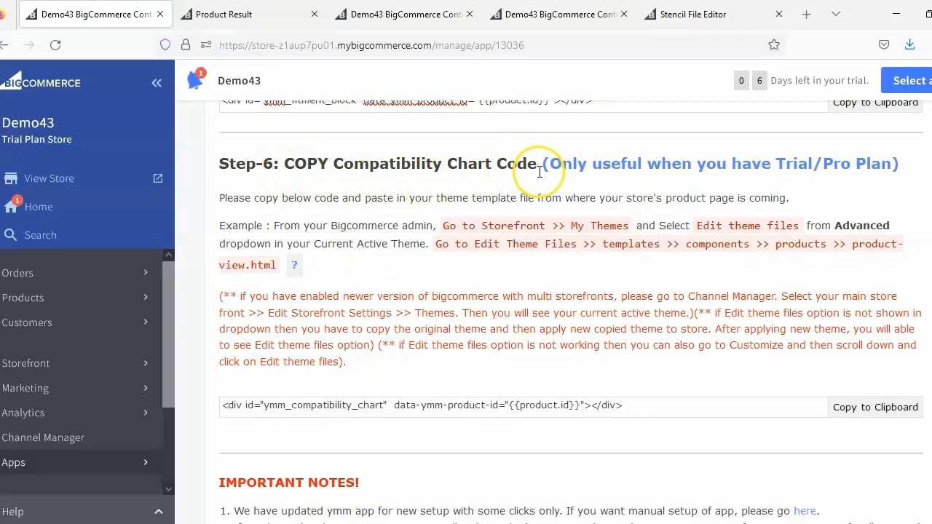
{"action": "left_click", "coordinate": [874, 408]}
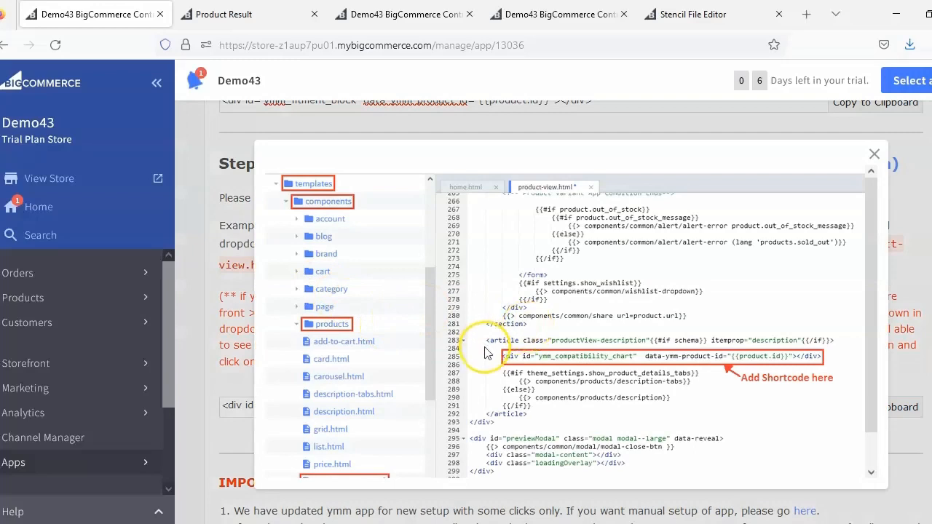
{"action": "mouse_move", "coordinate": [763, 364]}
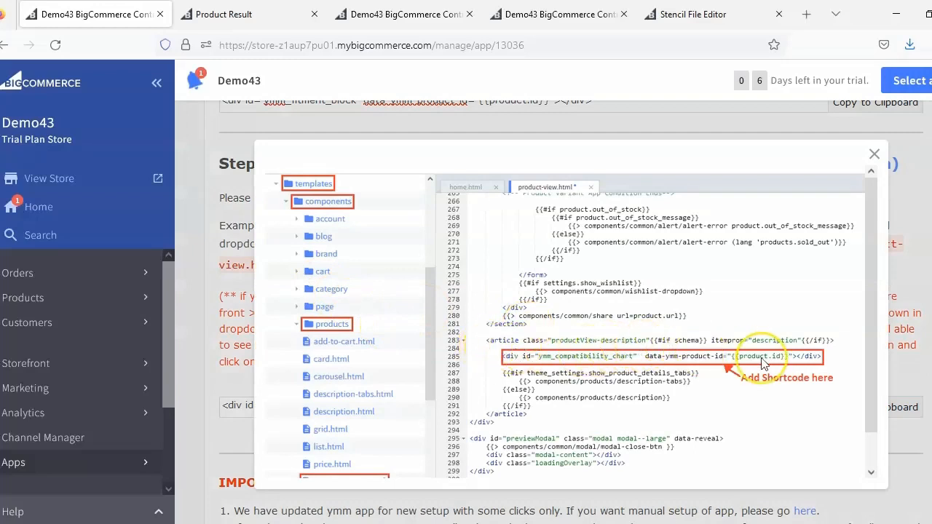
{"action": "mouse_move", "coordinate": [813, 370]}
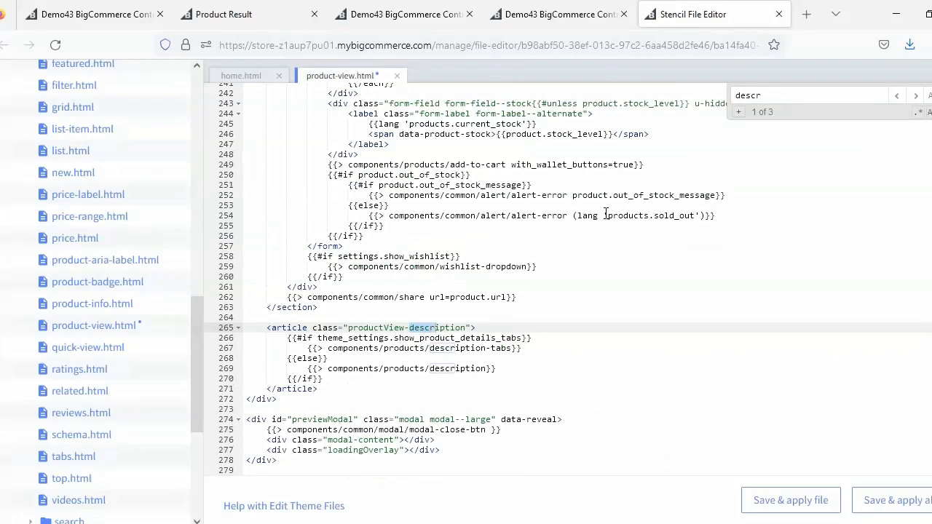
Insert the ymm_compatibility_chart div above the productView-description article and save & apply the file.
{"action": "left_click", "coordinate": [313, 321]}
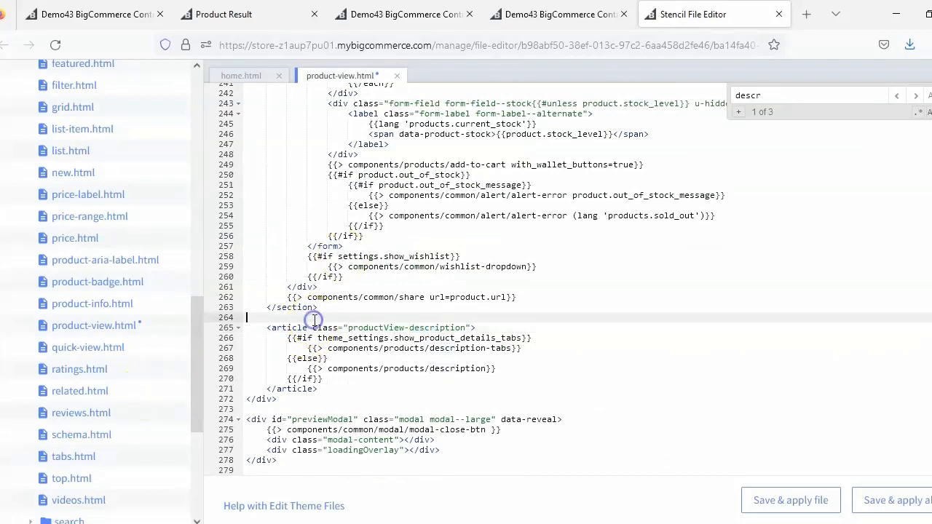
{"action": "type", "text": "<div id=\"ymm_compatibility_chart\"  data-ymm-product-id=\"{{product.id}}\"></div>"}
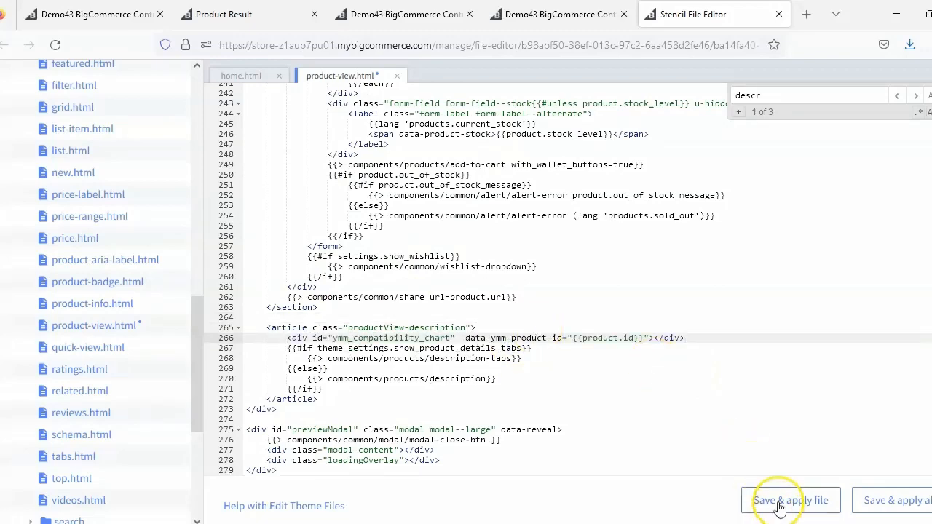
{"action": "left_click", "coordinate": [789, 501]}
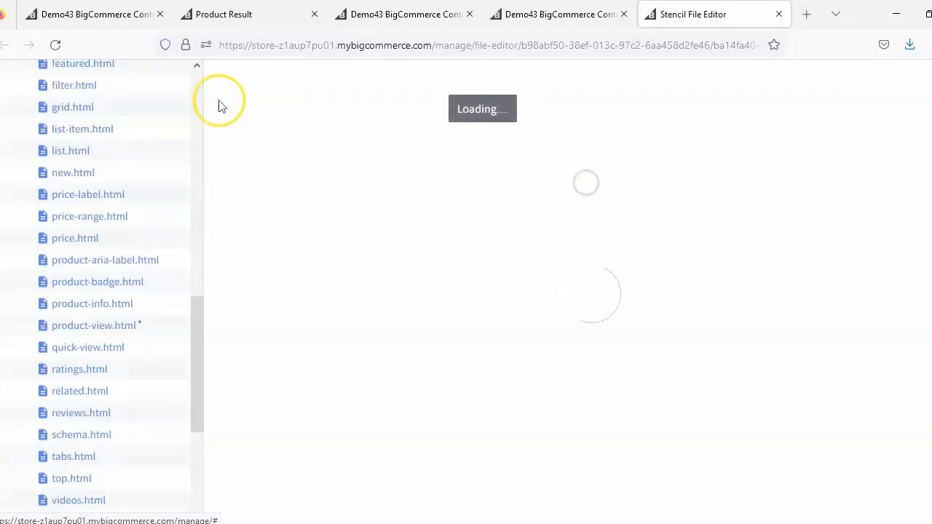
Check the setup guide and file editor, then switch to the storefront Product Result page.
{"action": "left_click", "coordinate": [88, 15]}
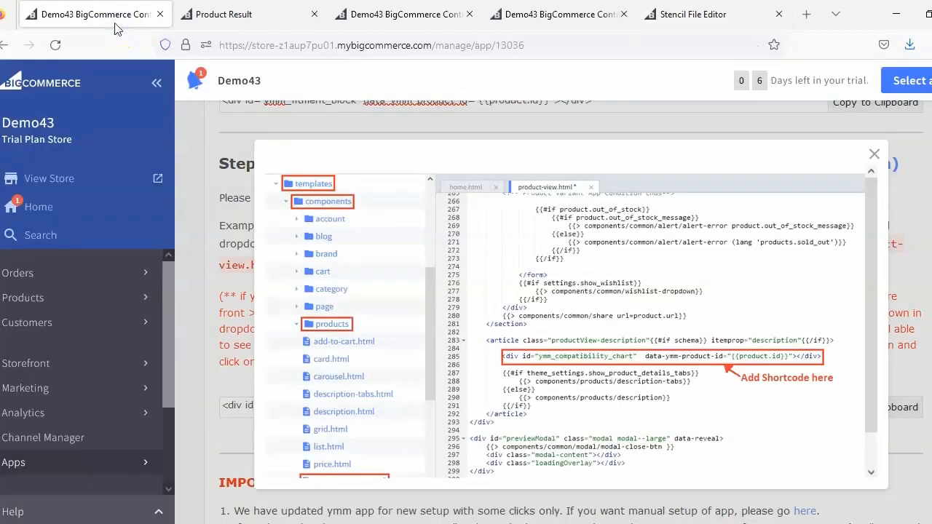
{"action": "mouse_move", "coordinate": [655, 14]}
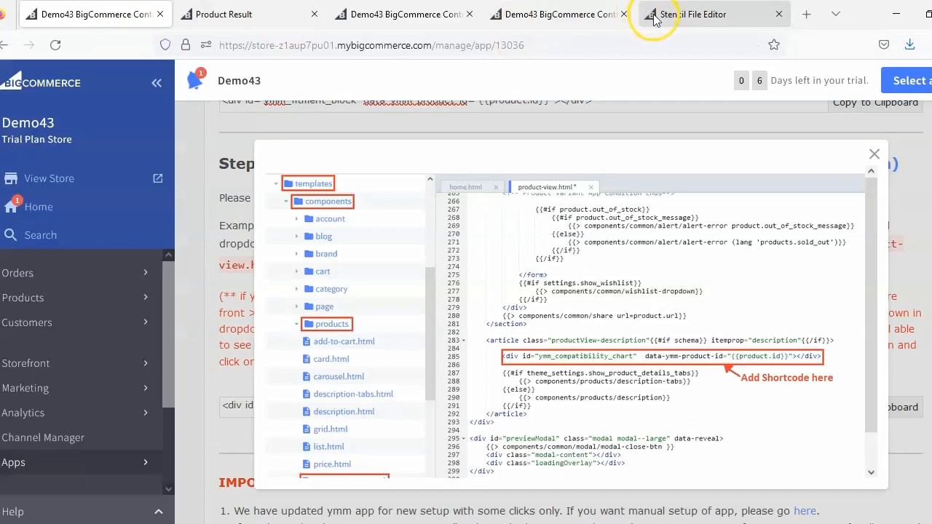
{"action": "left_click", "coordinate": [714, 15]}
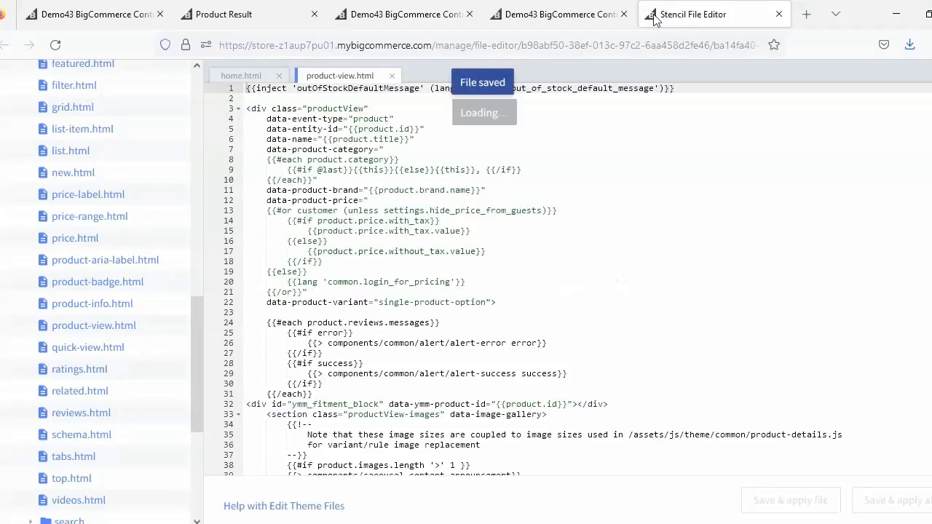
{"action": "left_click", "coordinate": [221, 14]}
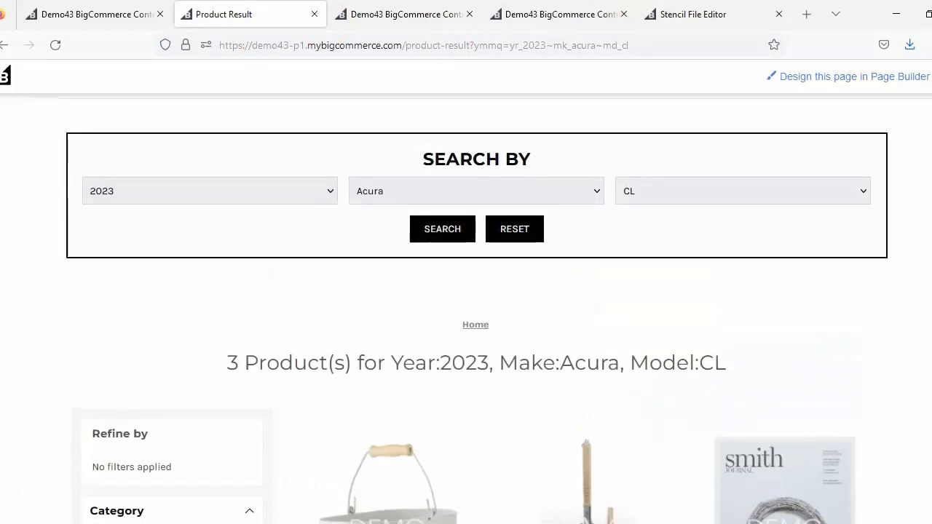
Rerun the 2023 Acura CL search and open the [Sample] Utility Caddy product page.
{"action": "scroll", "scroll_direction": "up", "scroll_amount": 3}
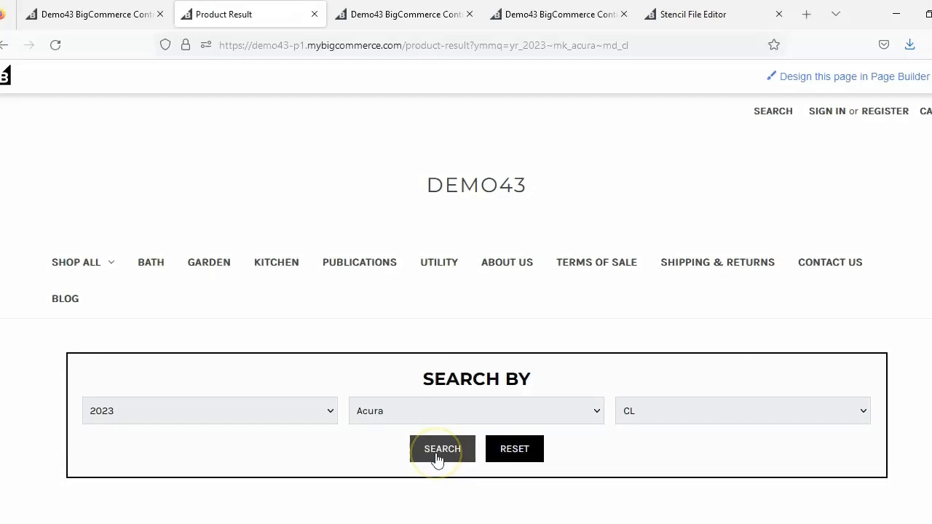
{"action": "left_click", "coordinate": [443, 448]}
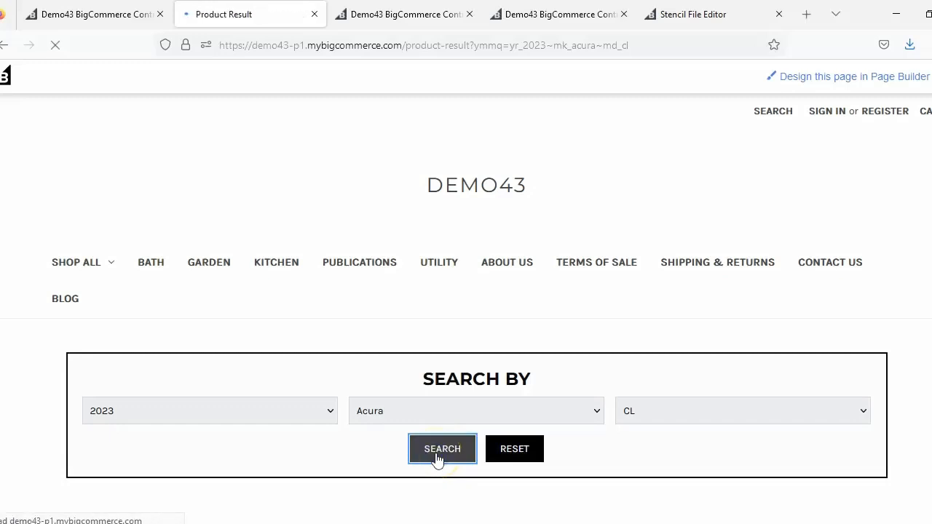
{"action": "left_click", "coordinate": [443, 448]}
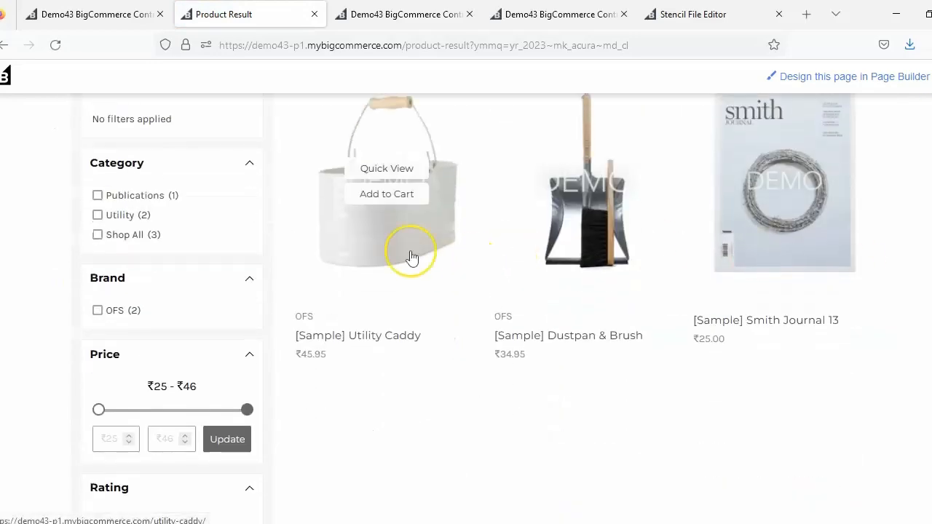
{"action": "left_click", "coordinate": [388, 182]}
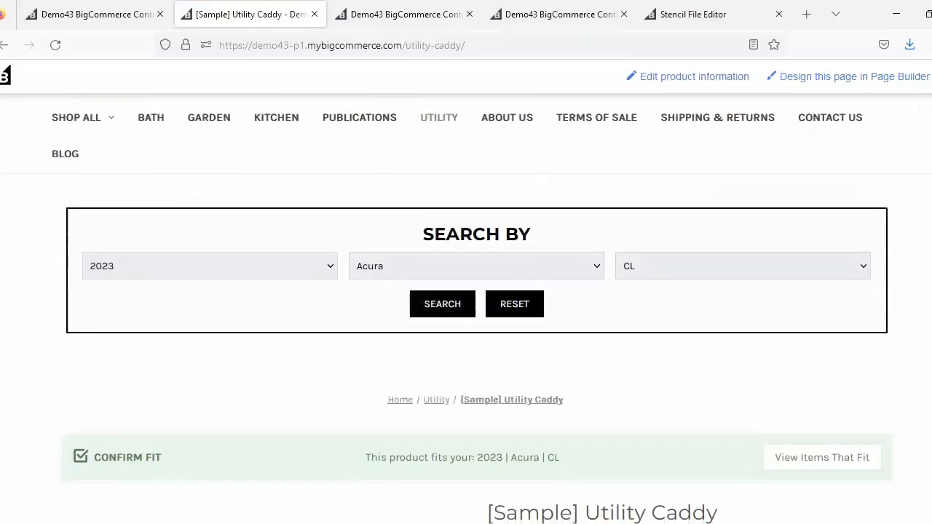
Scroll the Utility Caddy page to the Confirm Fit block and Compatible With chart listing 2023 Acura CL.
{"action": "scroll", "scroll_direction": "down", "scroll_amount": 3}
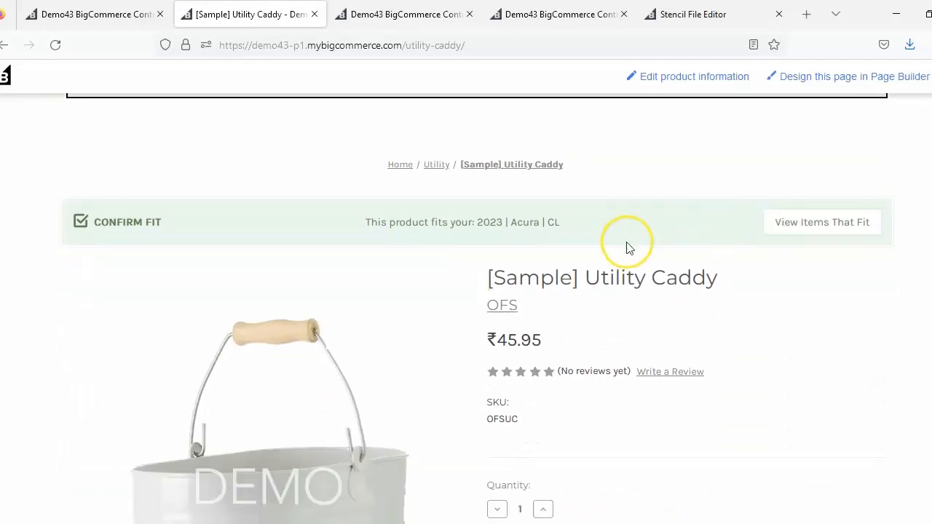
{"action": "mouse_move", "coordinate": [661, 246]}
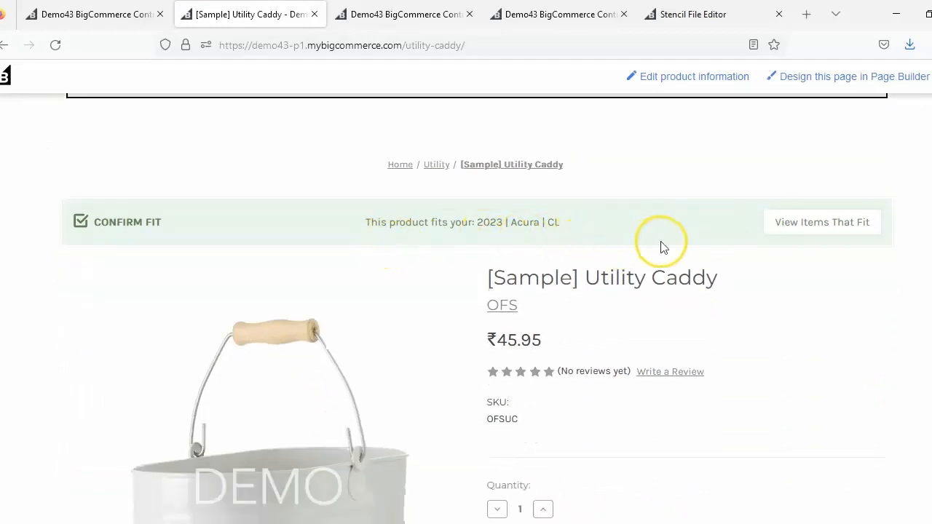
{"action": "mouse_move", "coordinate": [232, 166]}
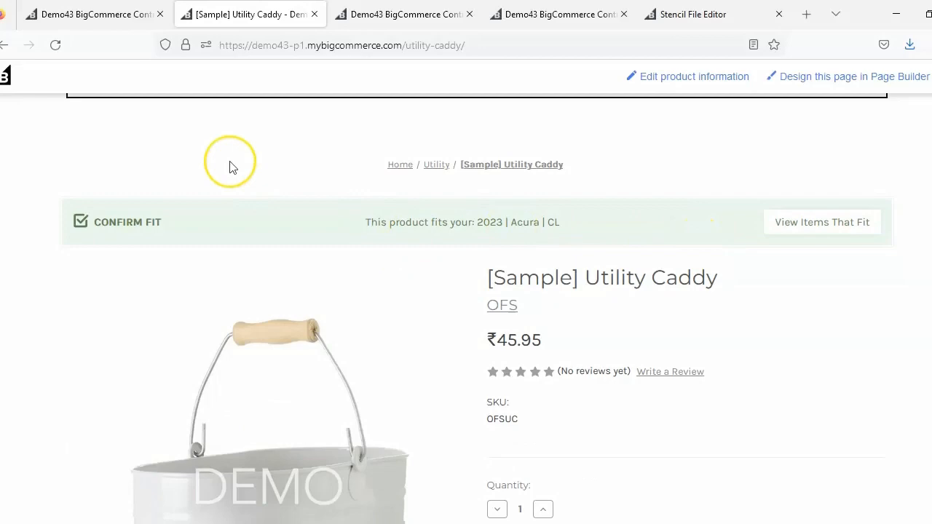
{"action": "scroll", "scroll_direction": "down", "scroll_amount": 3}
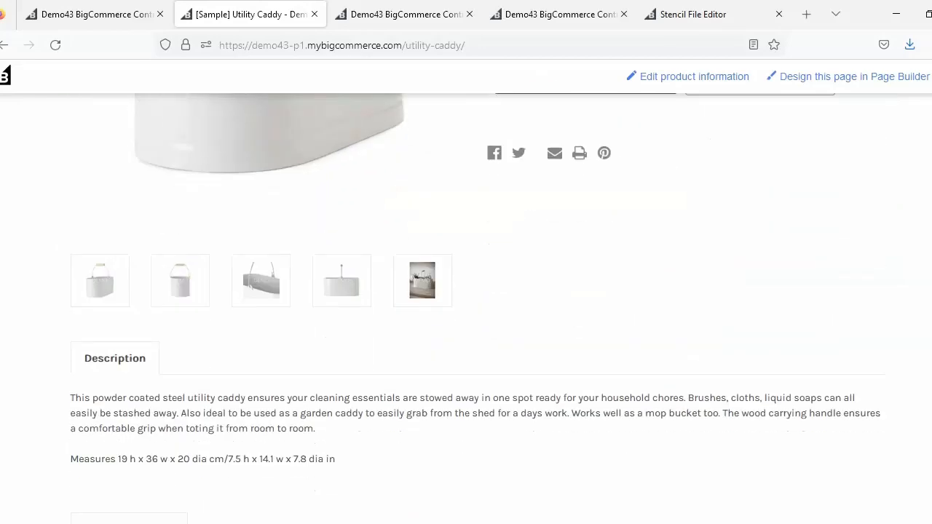
{"action": "scroll", "scroll_direction": "down", "scroll_amount": 3}
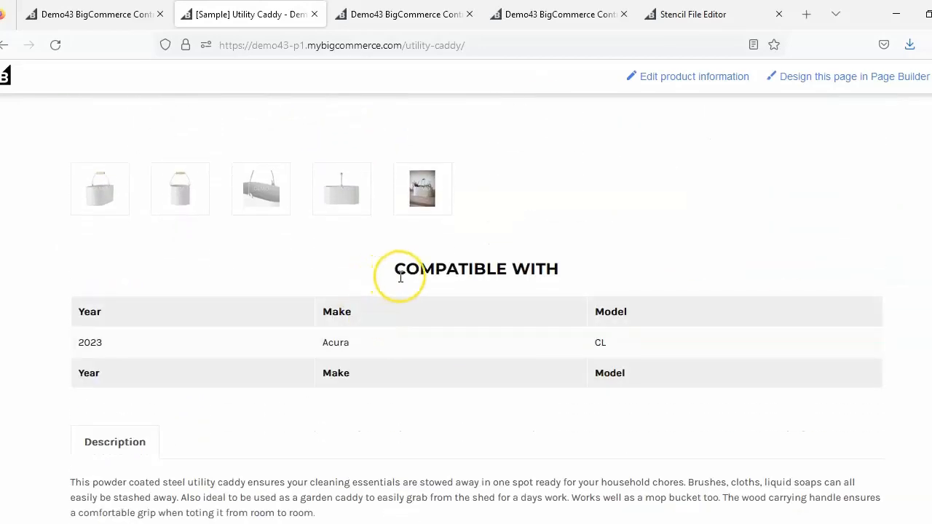
{"action": "mouse_move", "coordinate": [487, 378]}
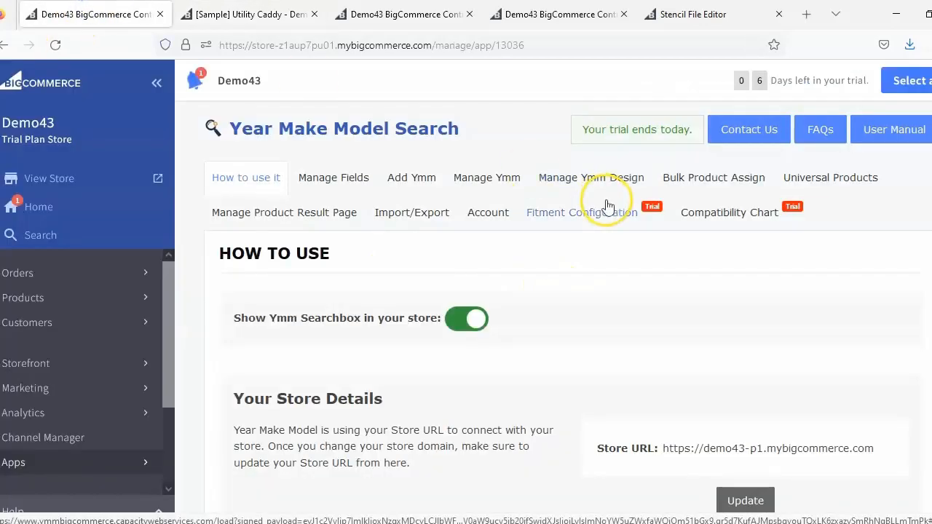
{"action": "left_click", "coordinate": [581, 213]}
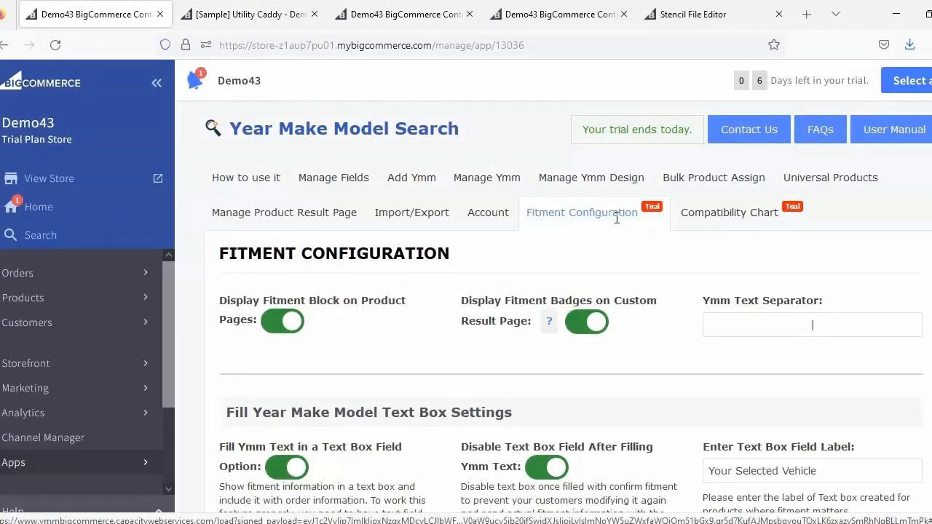
{"action": "left_click", "coordinate": [729, 212]}
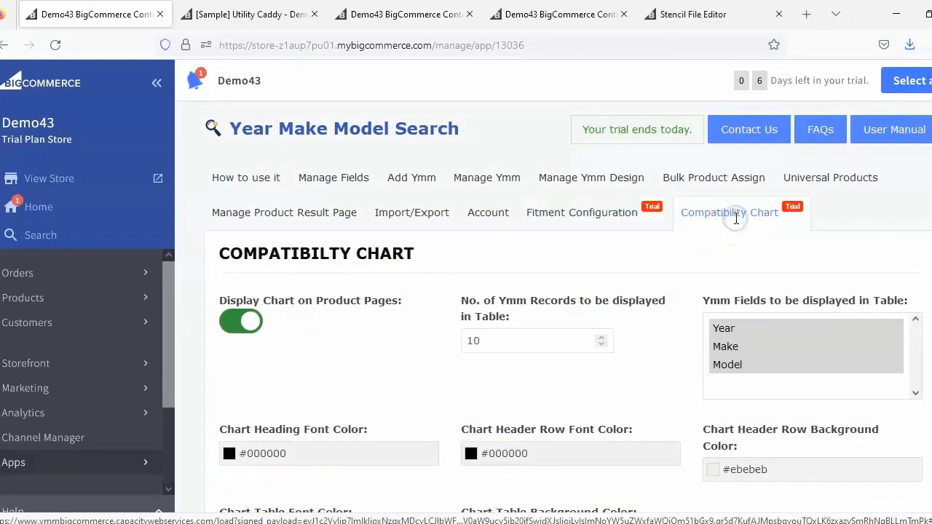
{"action": "mouse_move", "coordinate": [428, 234]}
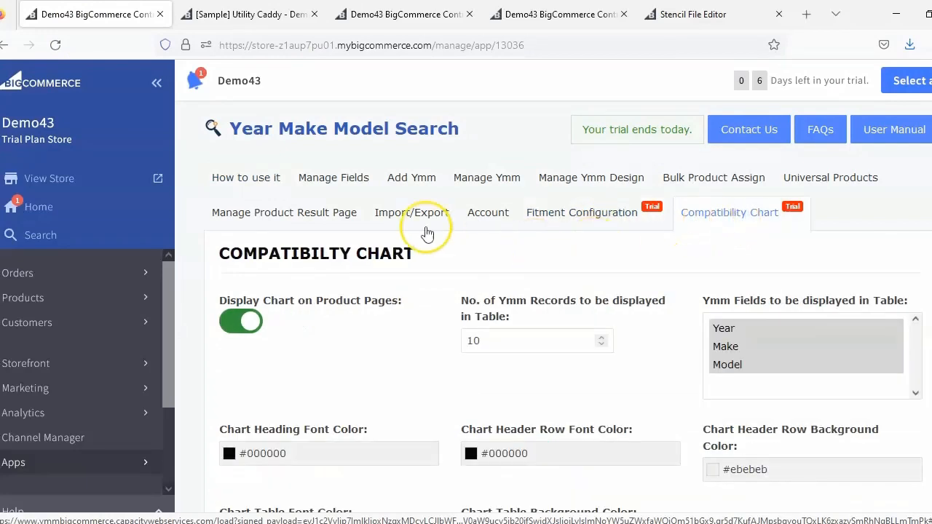
{"action": "left_click", "coordinate": [245, 177]}
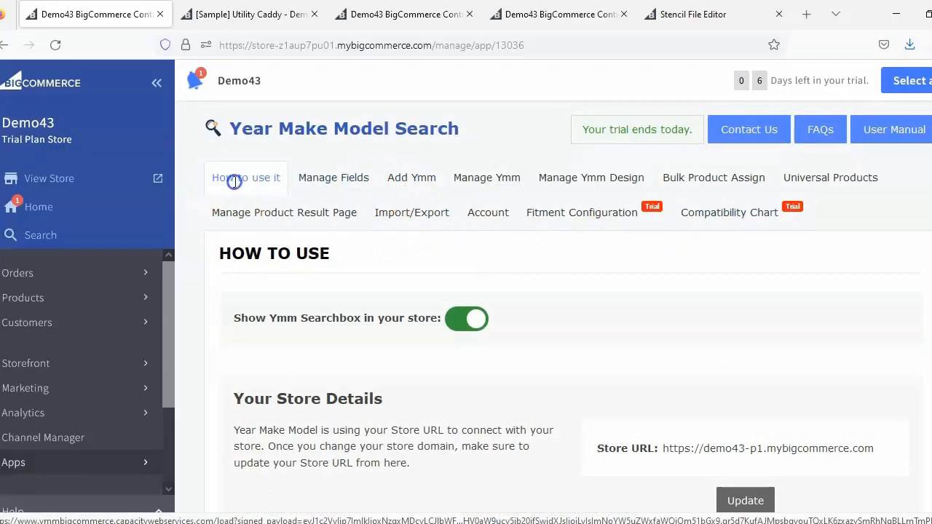